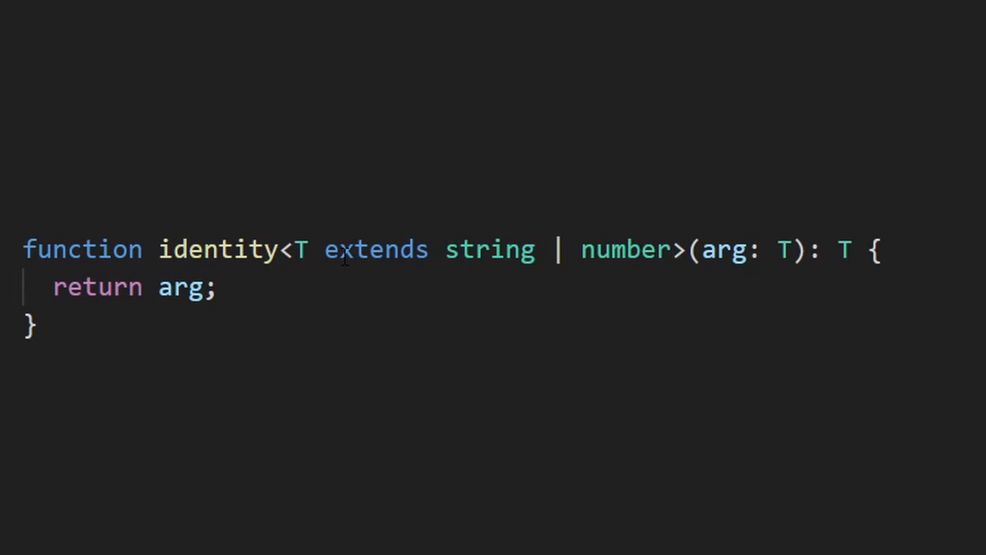
Step: Declare input1, input2 and input3, then assign identity(input1) to output1, which is inferred as string
double_click(376, 250)
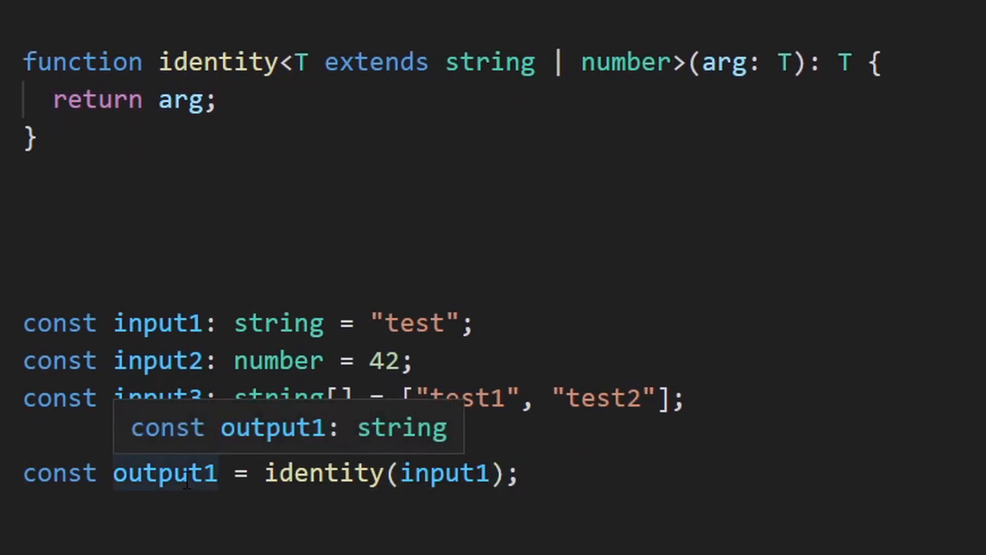
mouse_move(440, 252)
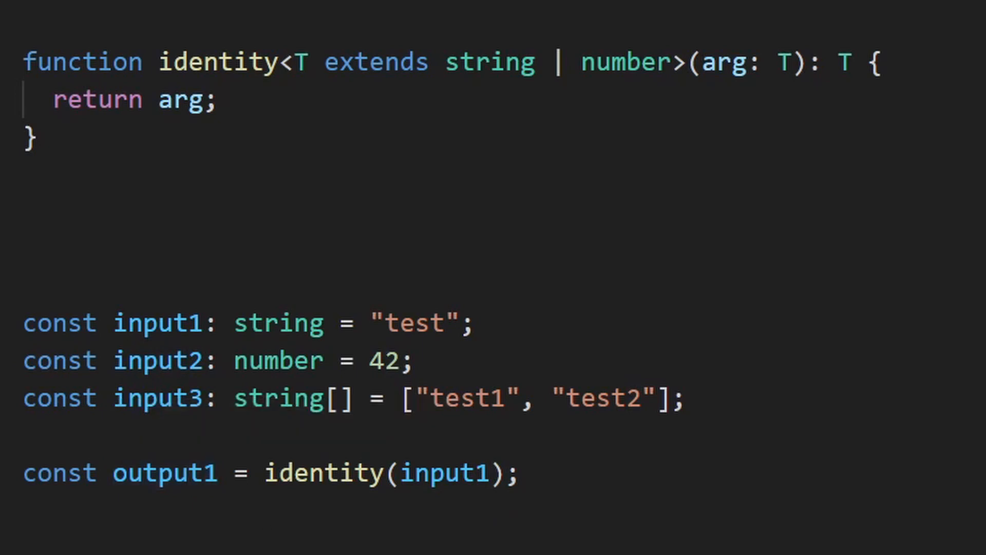
mouse_move(165, 472)
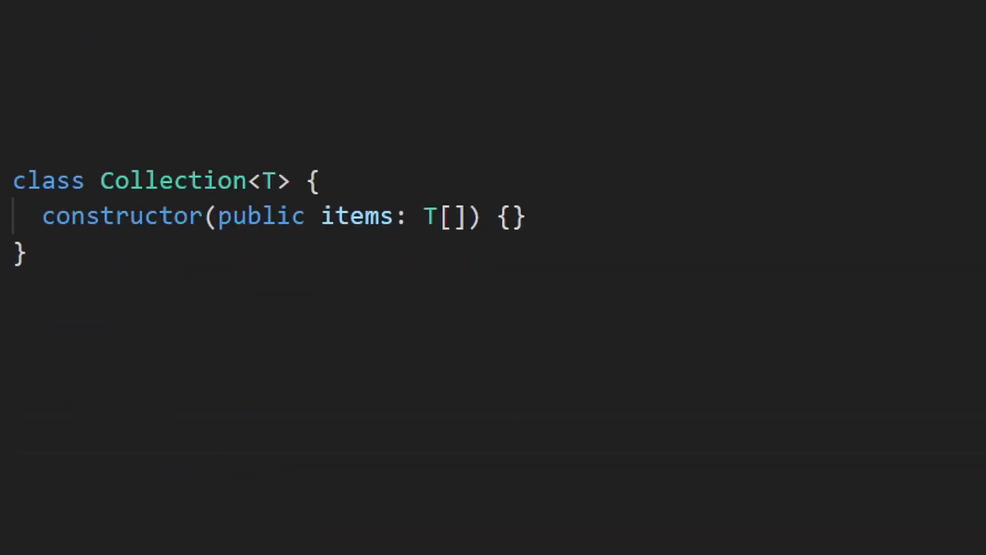
Step: Constrain Collection's type parameter T to number | string | boolean
double_click(259, 216)
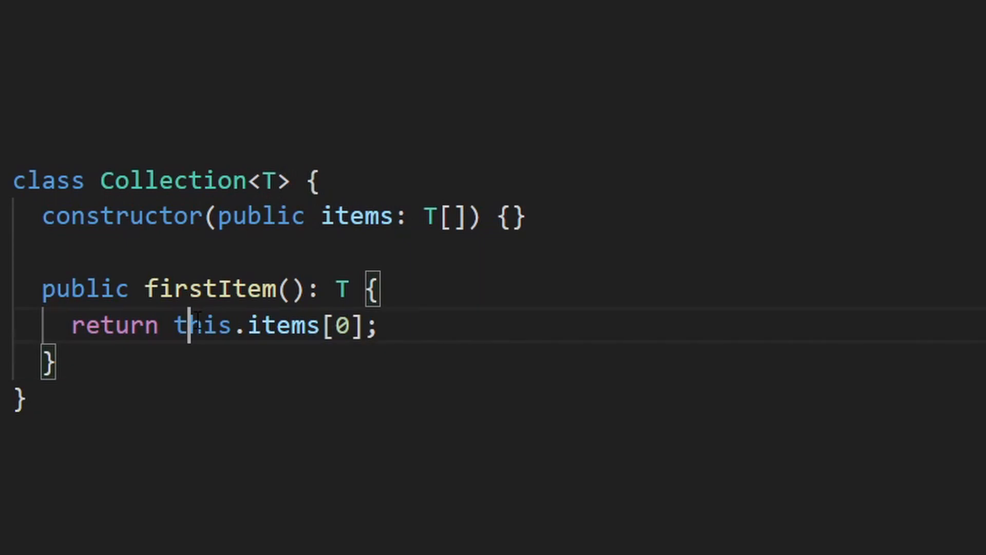
left_click(351, 239)
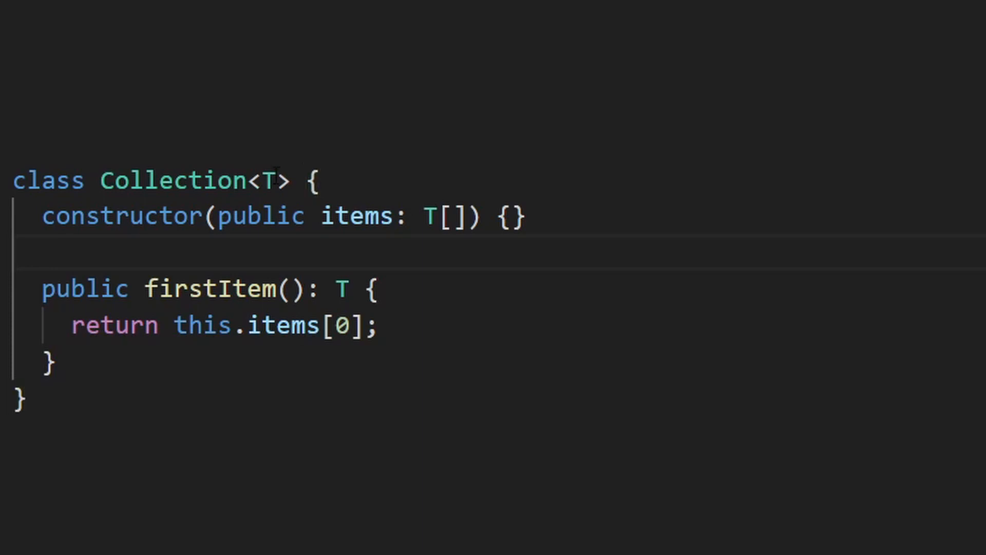
type("extends number | string | boolean")
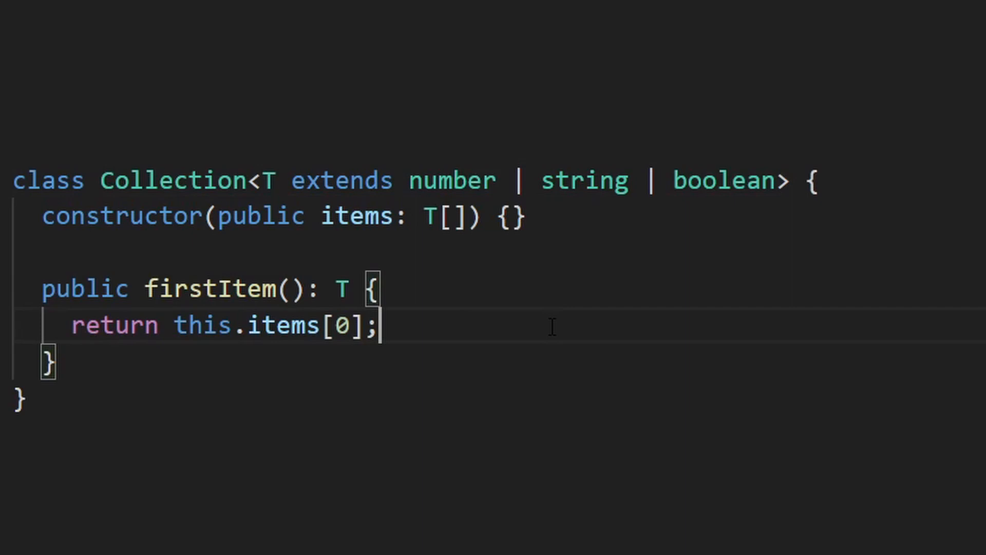
Step: Create a string items array ["test 1", "test 2", "test 3"] and collection1 = new Collection(items)
double_click(260, 216)
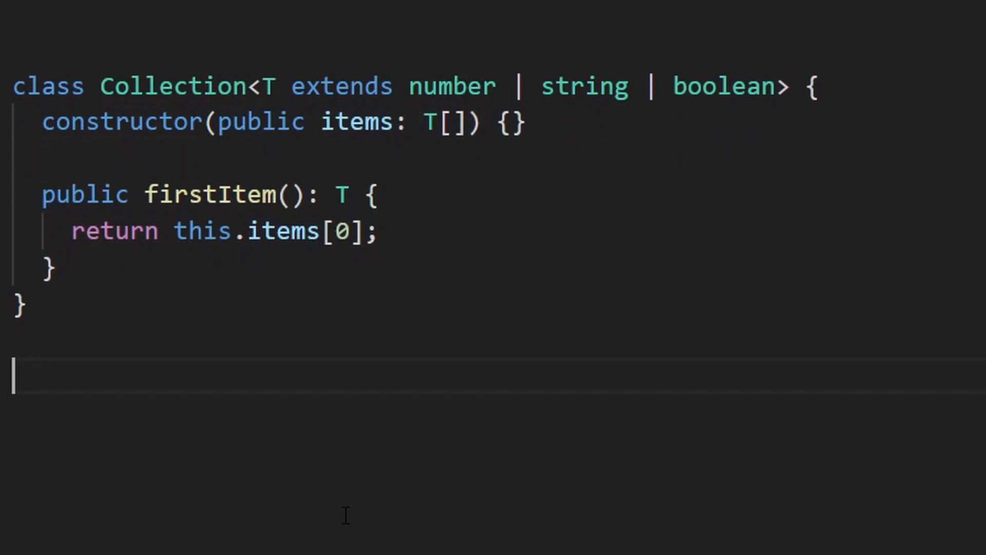
type("const items: string[] = [\"test 1\", \"test 2\", \"test 3\"];")
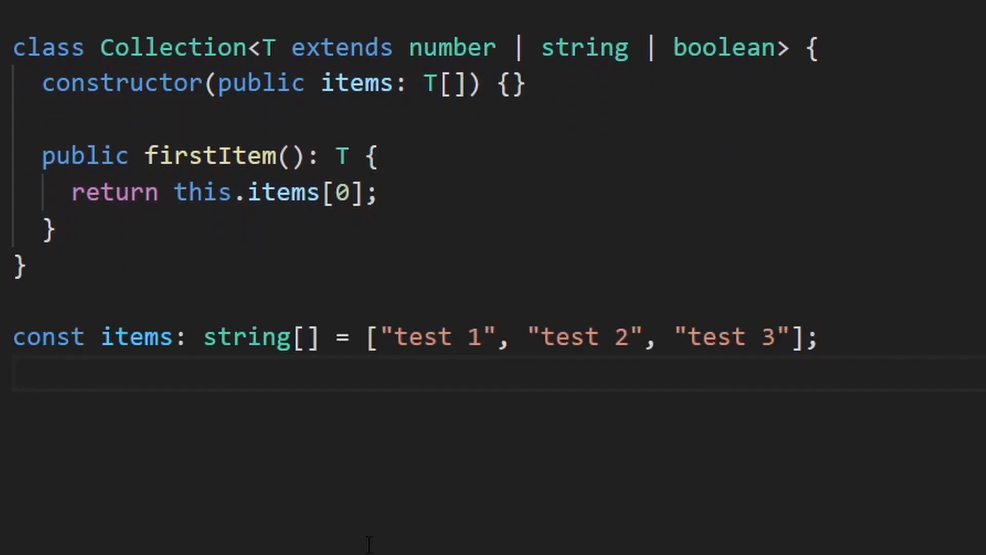
type("const collection1 = new Collection(items);")
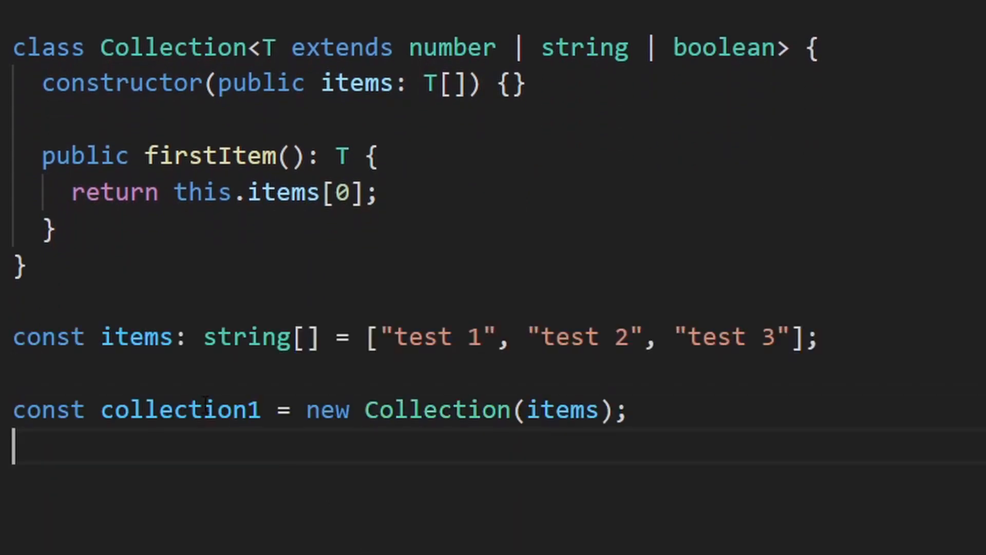
mouse_move(179, 409)
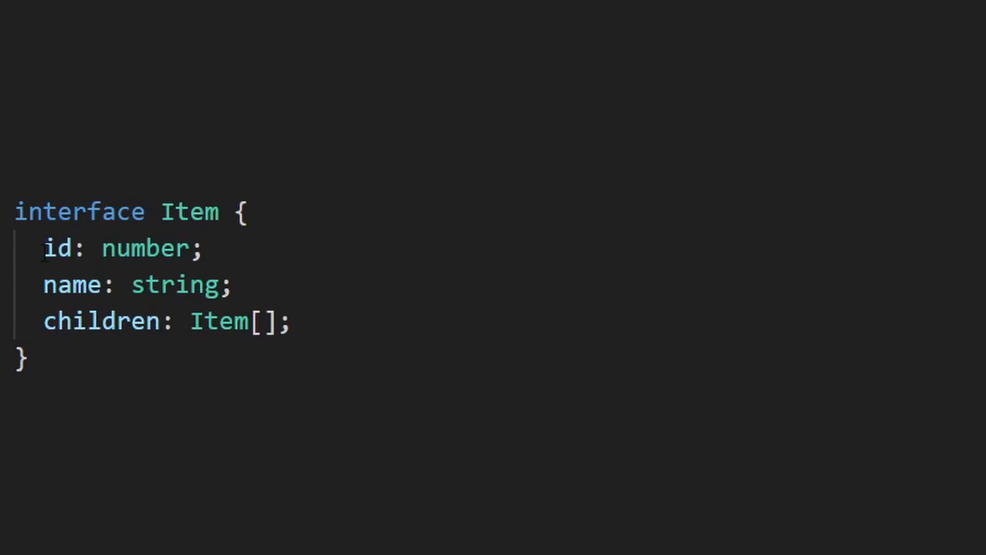
Step: Add interface ItemDict keyed by Item["id"] and change Item's id type to string
triple_click(135, 283)
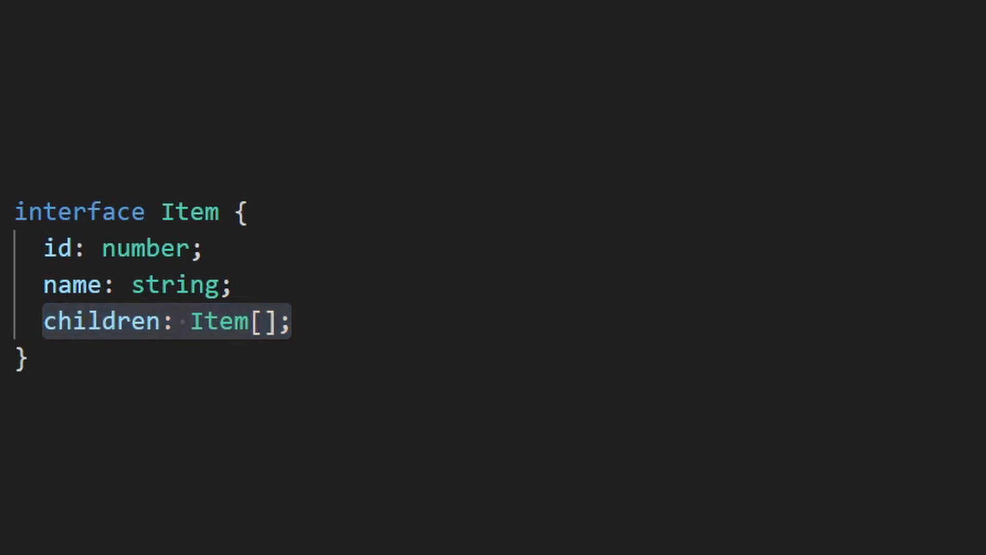
type("interface ItemDict {")
type("[key: number]: Item;")
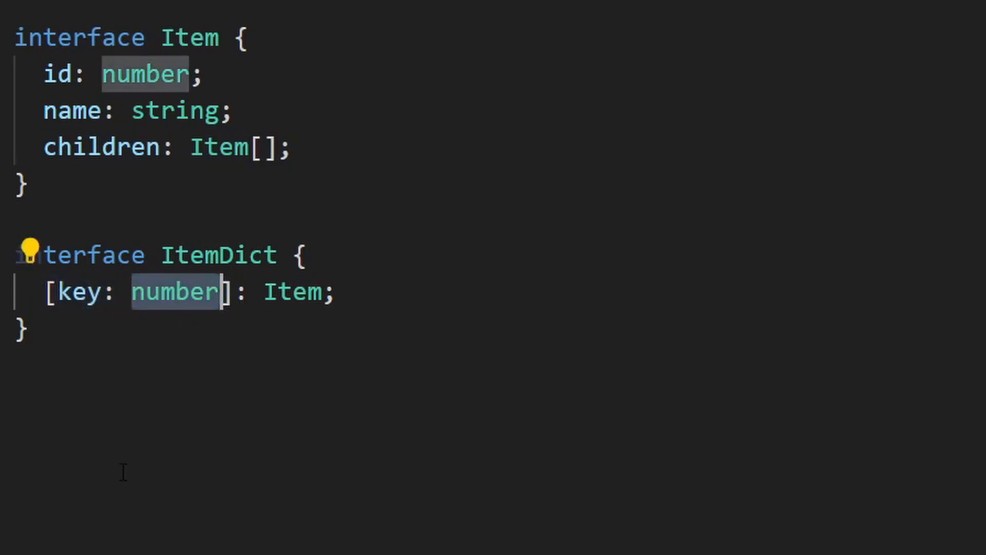
left_click(191, 37)
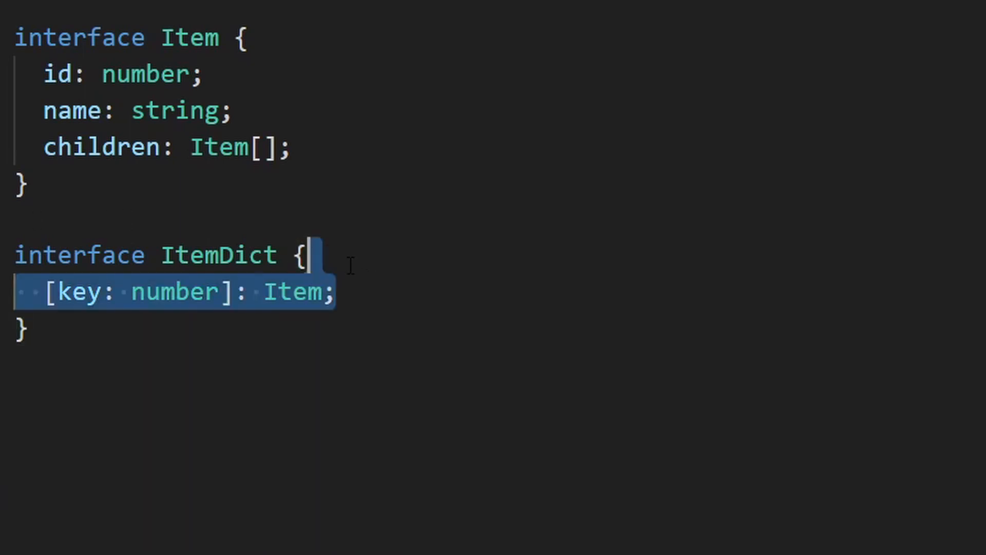
type("Item[\"id\"]")
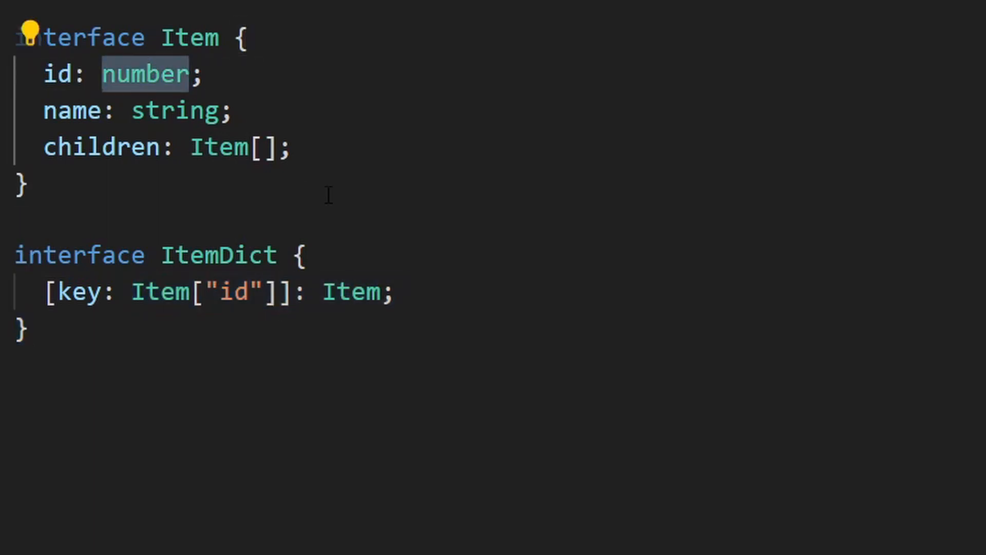
type("string")
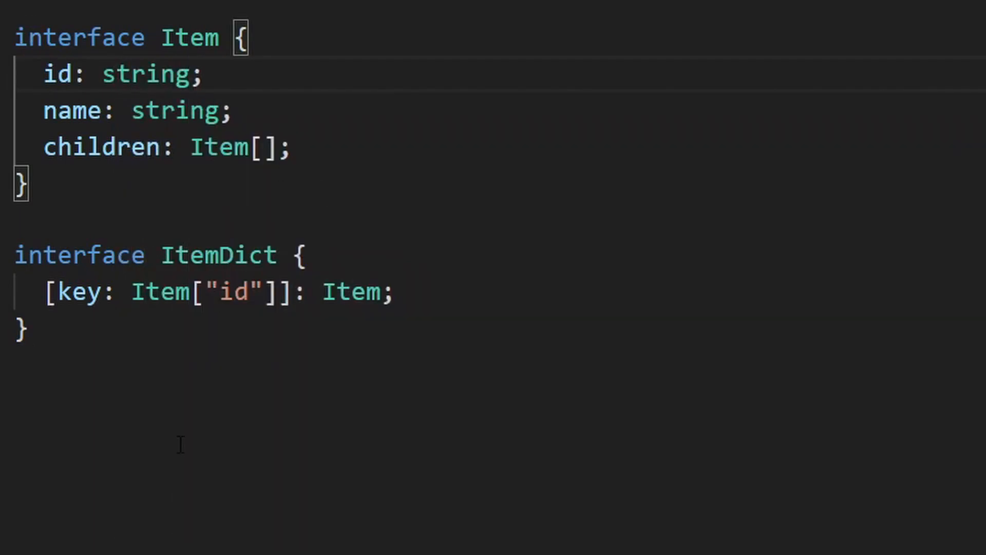
mouse_move(79, 292)
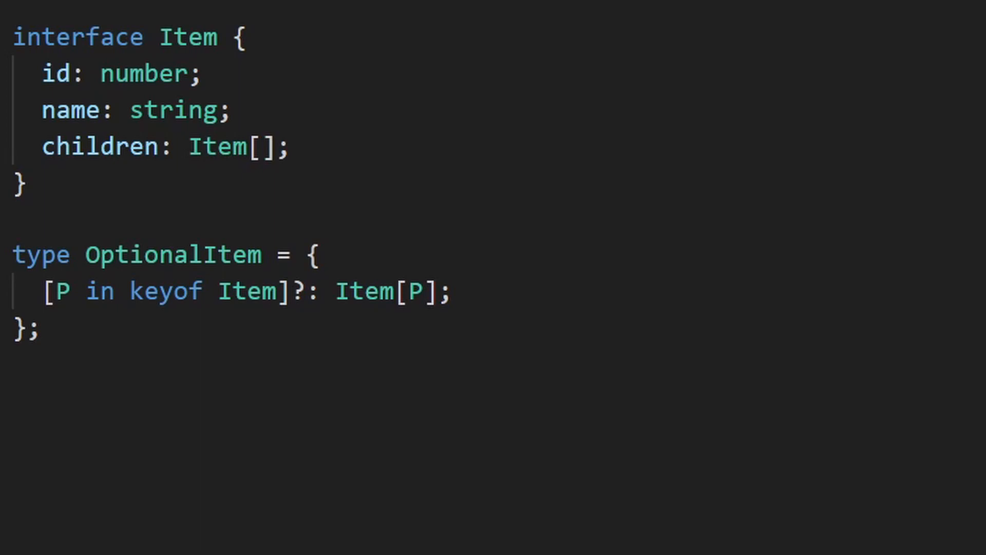
mouse_move(171, 311)
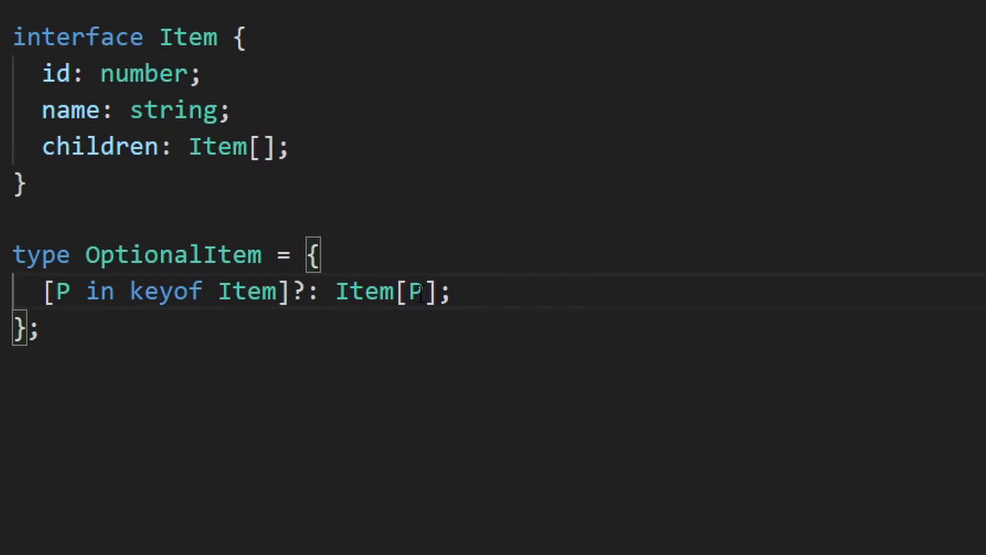
Step: Restore Item's id to number and define OptionalItem as { [P in keyof Item]?: Item[P] }
double_click(57, 73)
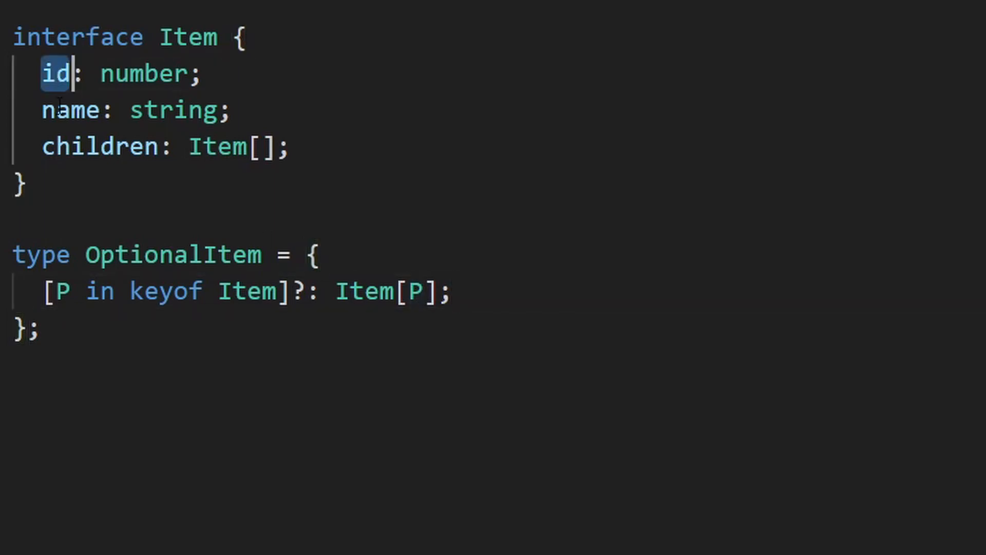
double_click(99, 146)
type("Partial<Item>;")
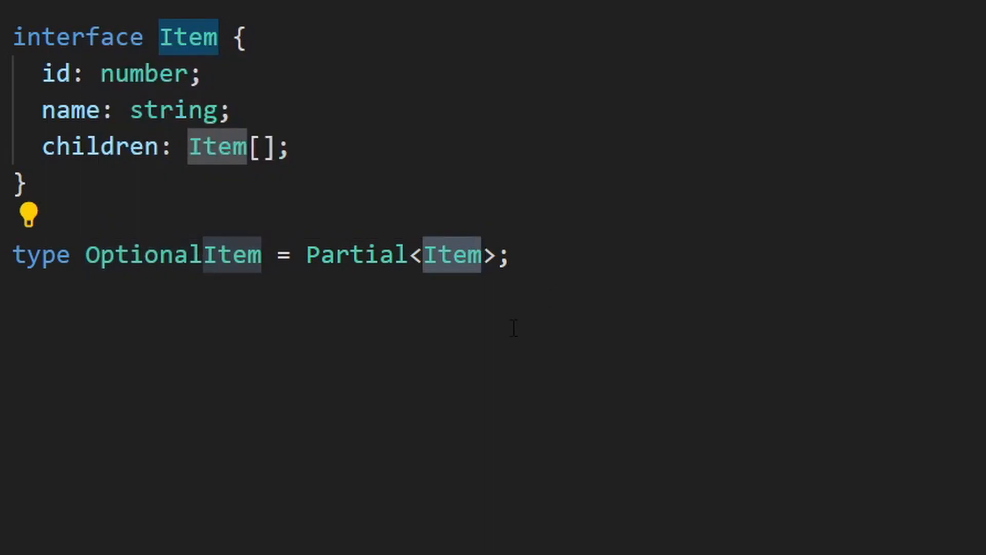
Step: Redefine OptionalItem as Partial<Item> and add type ItemDict = Record<number, Item>
type("type")
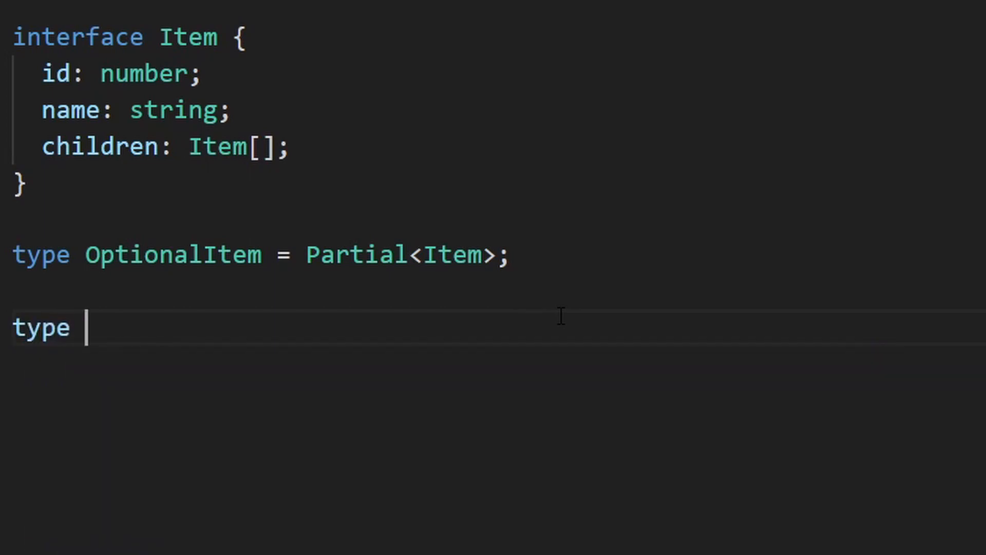
type("ItemDict = R")
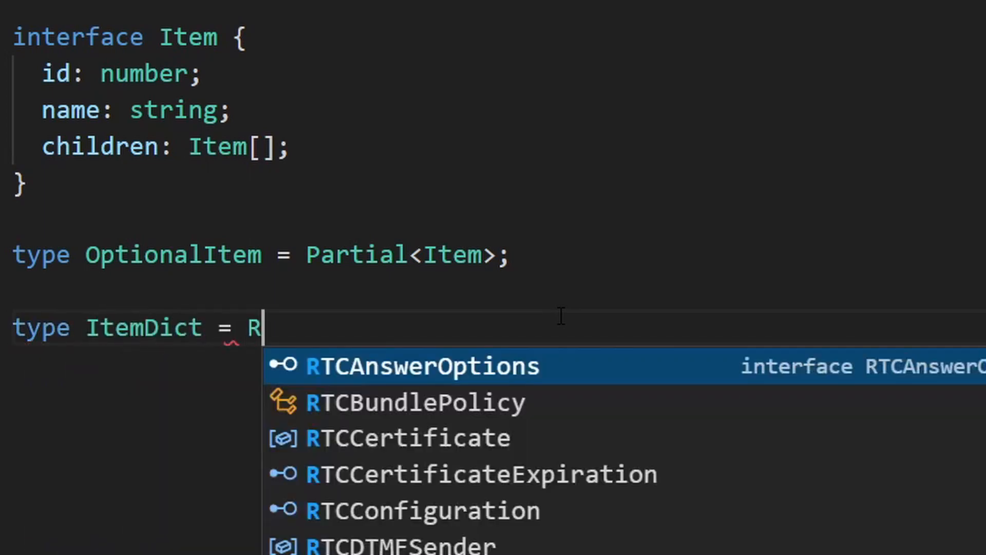
type("ecord<number, Item>")
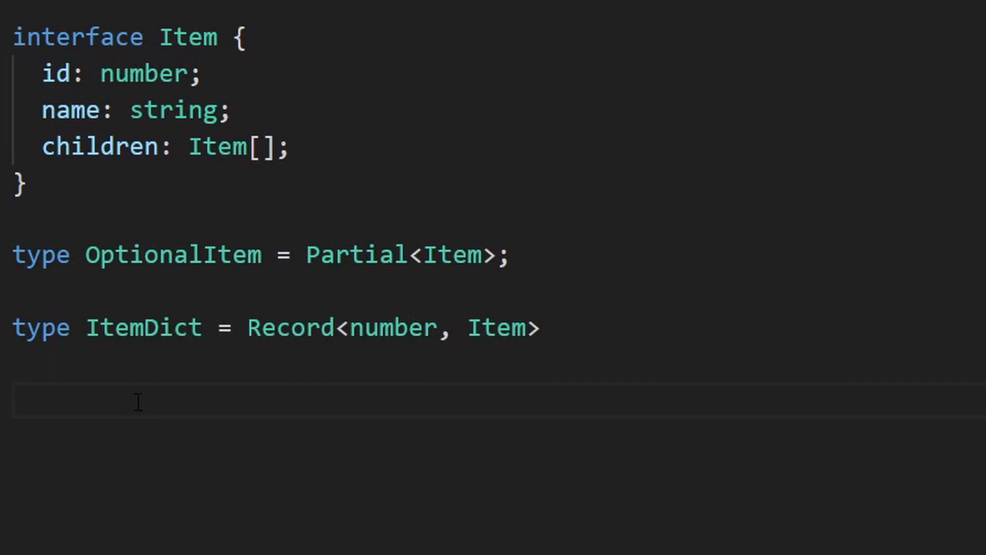
Step: Start type SomeProps = Pick<Item, ...> selecting properties such as children
type("type")
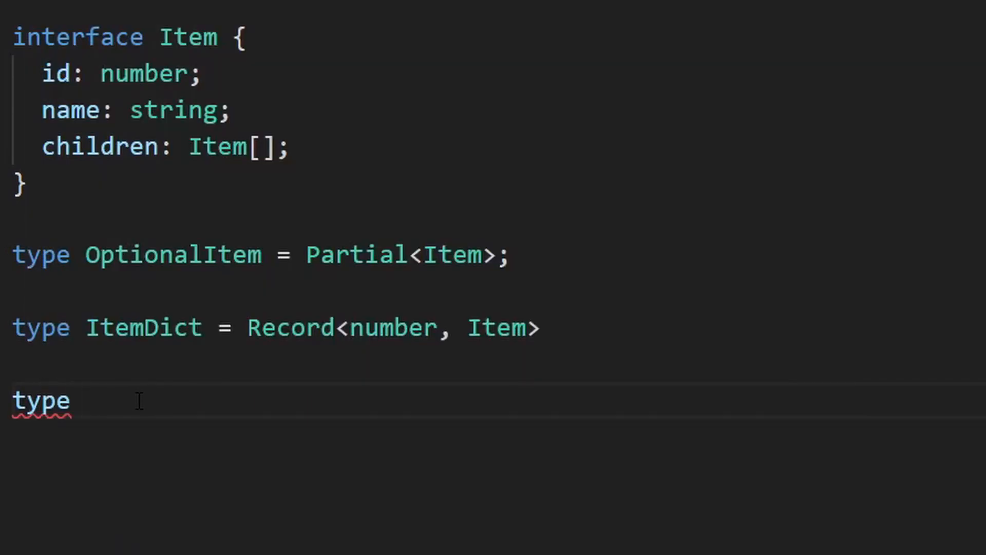
type("SomeProps = Pick<Item, \"id\" | >")
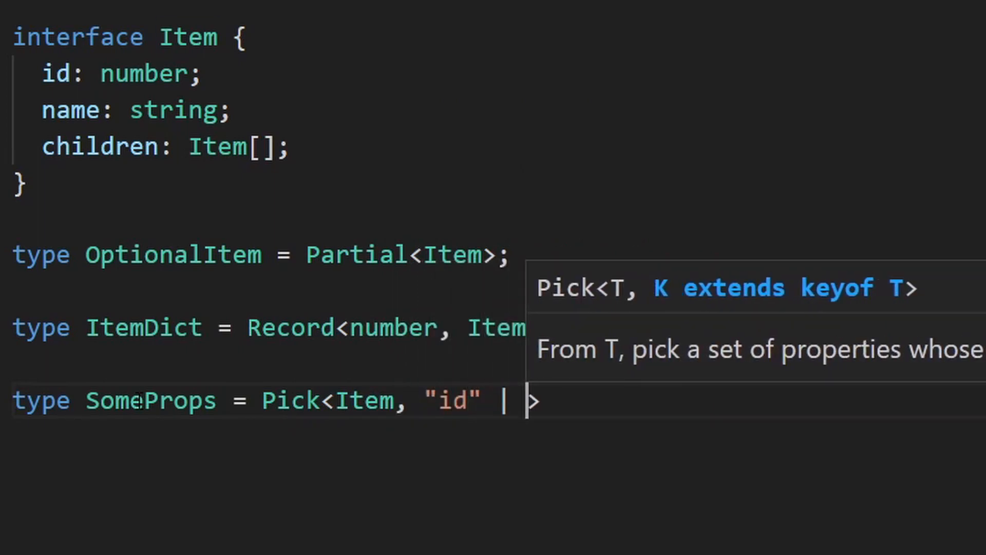
type("children")
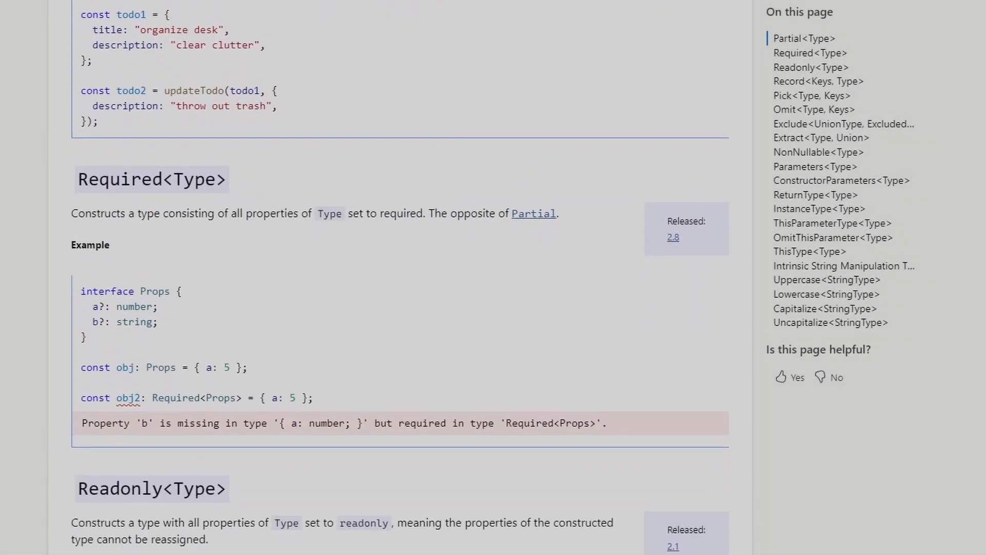
scroll("down", 3)
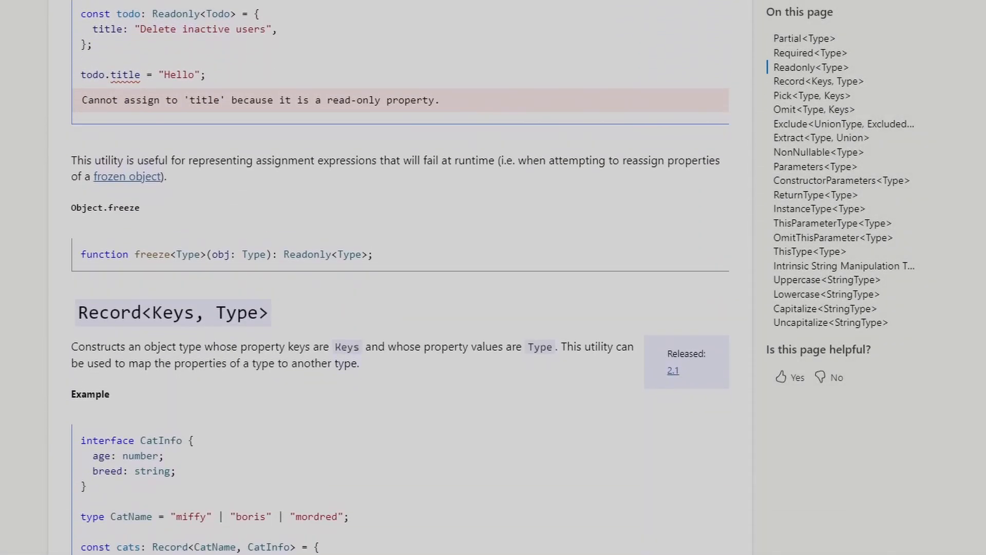
scroll("down", 3)
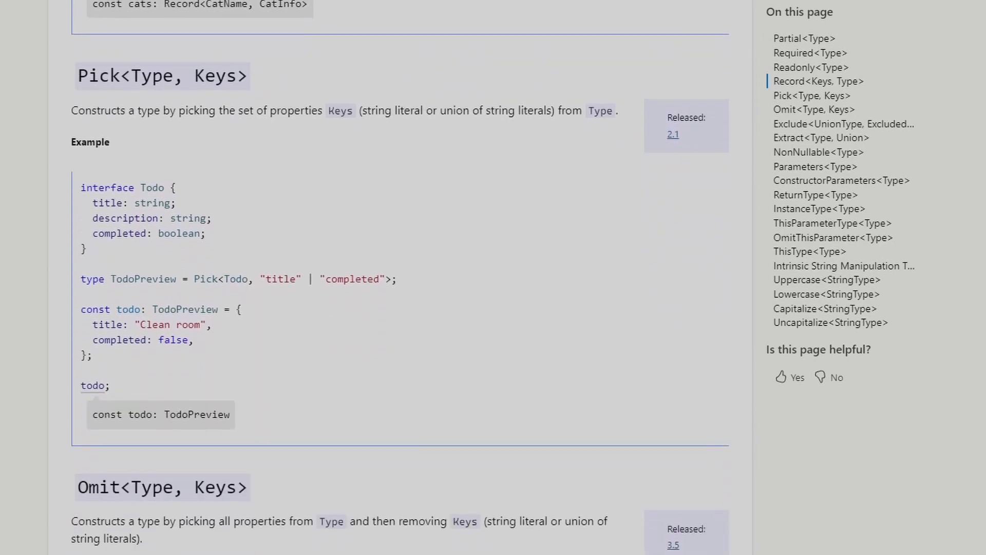
scroll("down", 3)
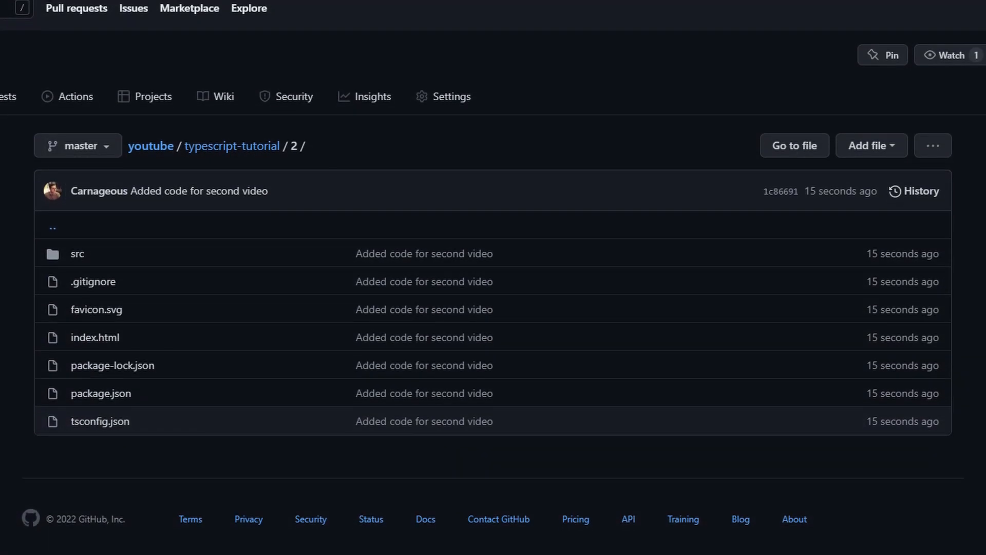
Step: Scroll the file list of the typescript-tutorial repository's folder 2
scroll("down", 3)
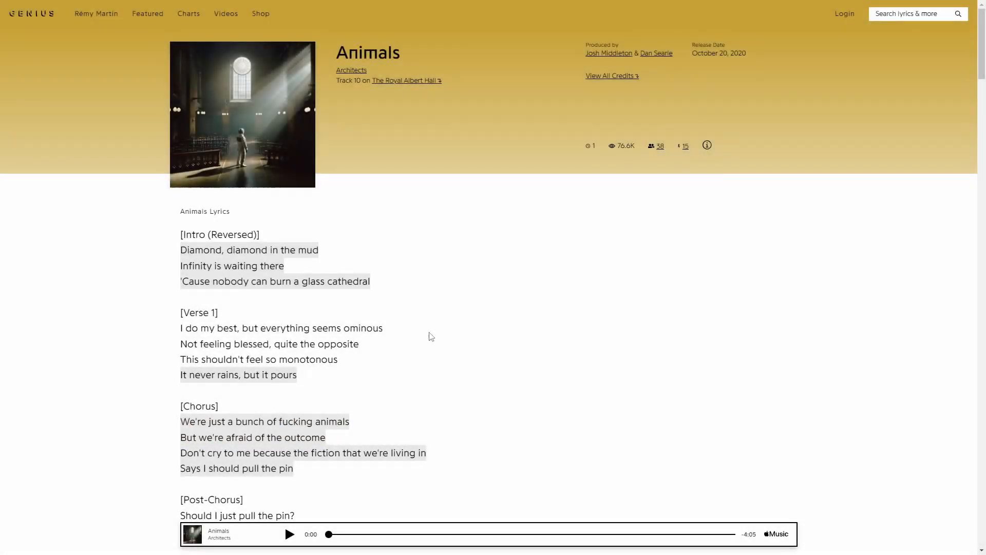
Step: Scroll the Animals lyrics and open the annotation on "Life is just a dream within a"
scroll("down", 3)
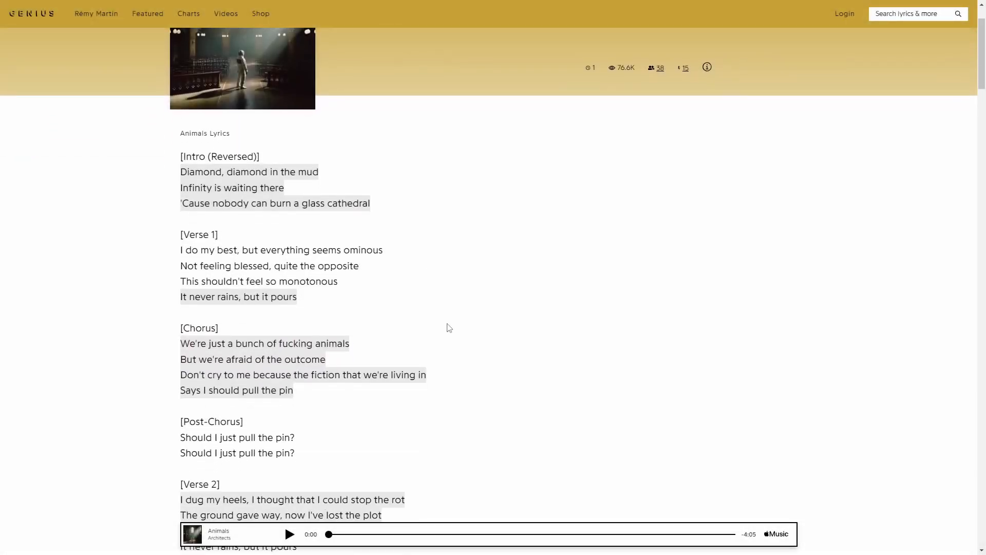
scroll("down", 3)
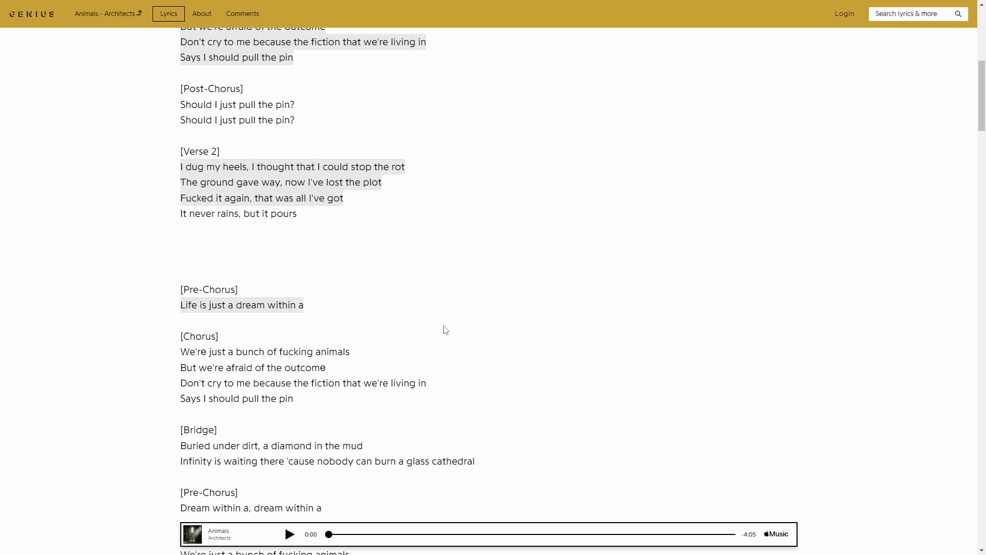
left_click(241, 306)
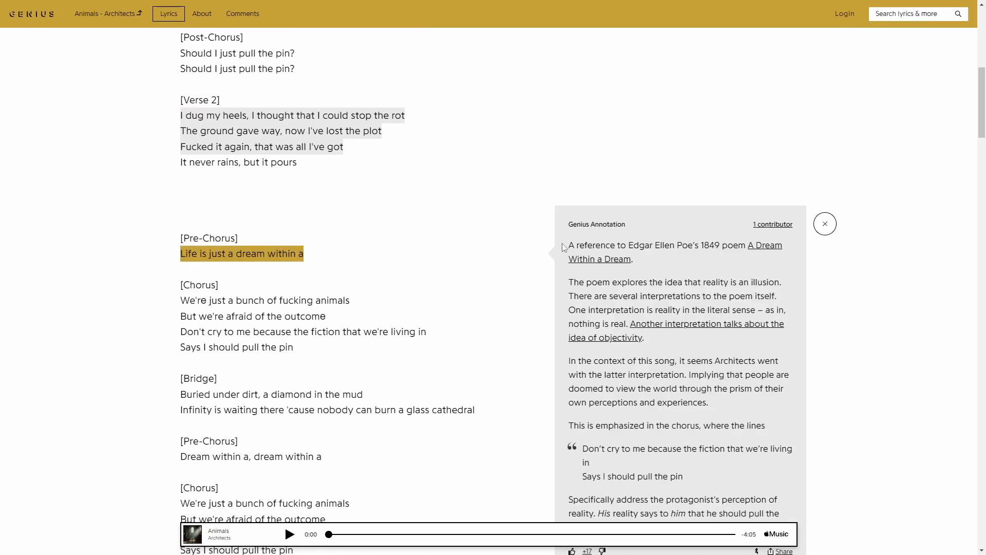
left_click_drag(568, 246, 634, 258)
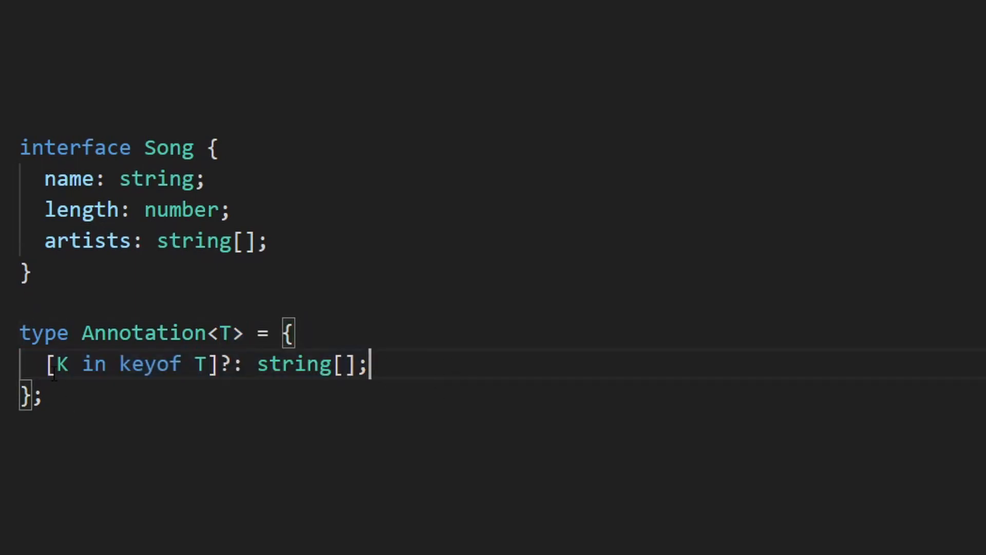
Step: Add // string[] comments after Song's name and length property lines
left_click_drag(56, 363, 216, 364)
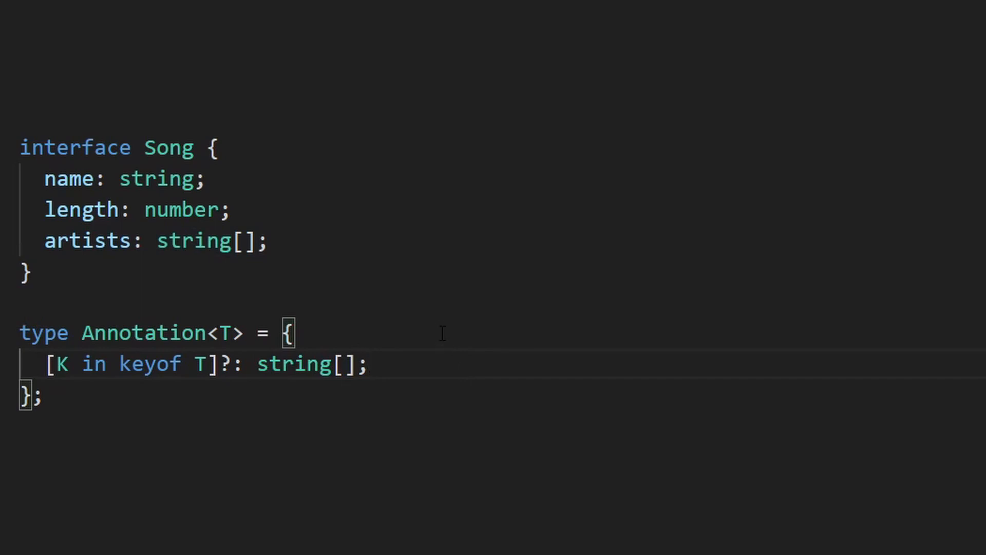
double_click(169, 147)
type(" //")
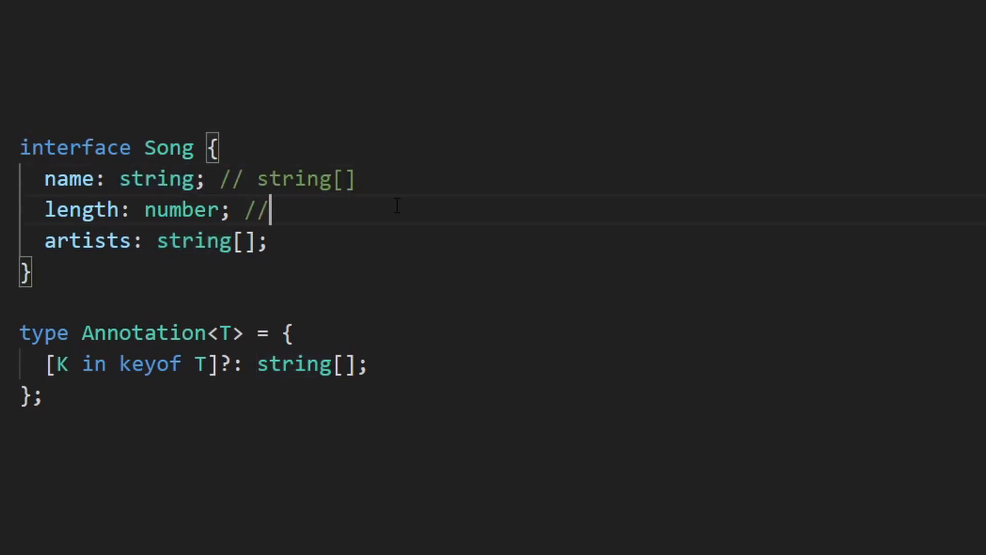
type("string[]")
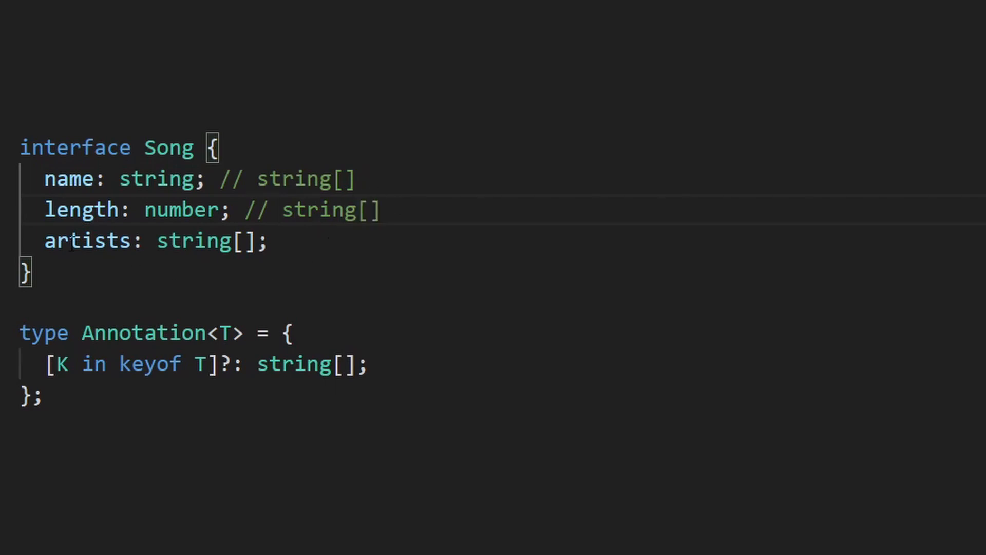
left_click_drag(44, 209, 255, 210)
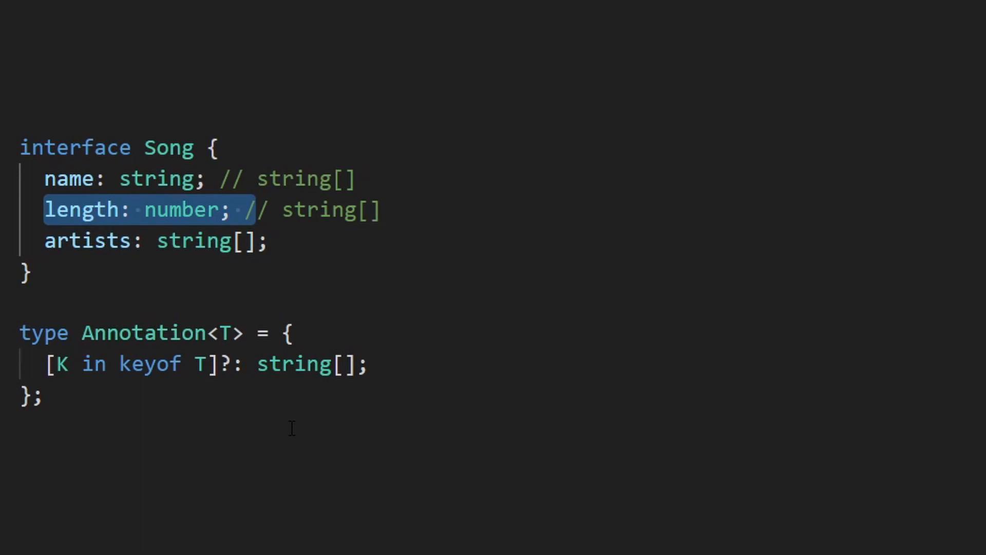
left_click(232, 210)
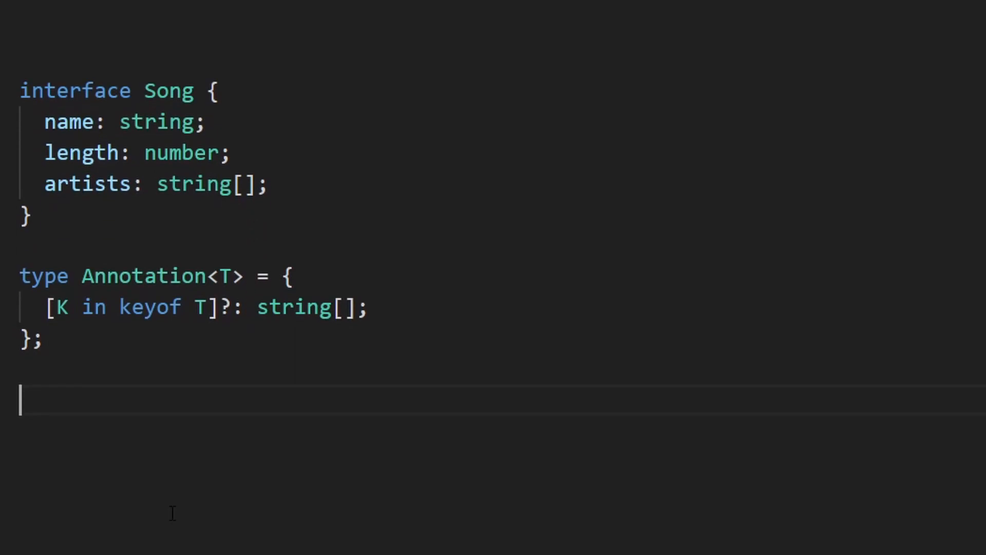
Step: Create annotation: Annotation<Song> with name "A reference to some movie" and artists "Something about the artist"
type("const annotation: Annotation<Song> = {")
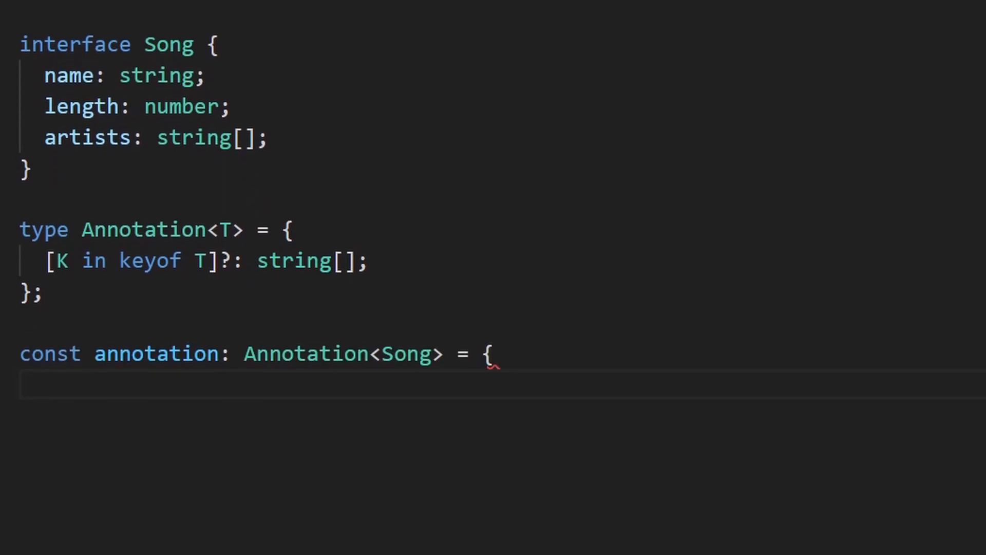
key("Enter")
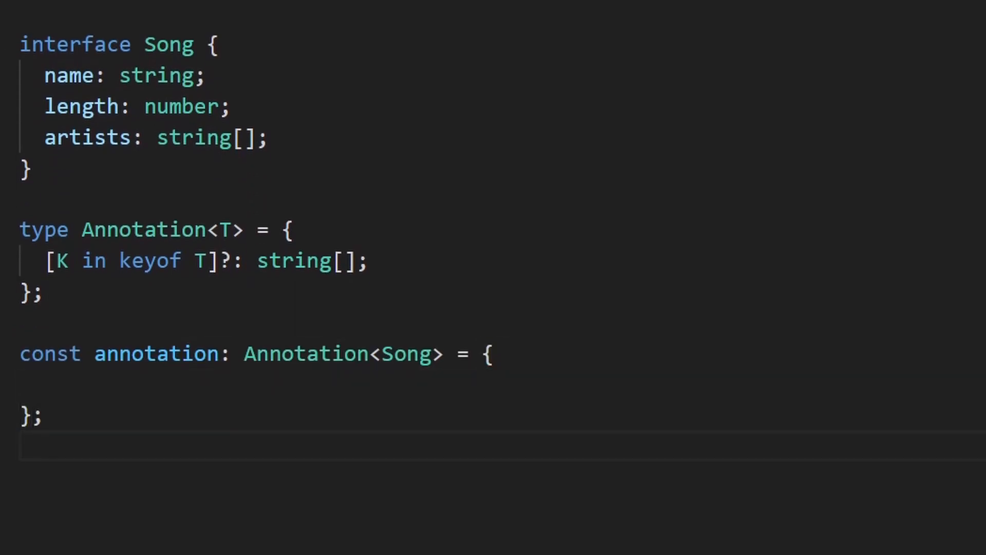
type("name:")
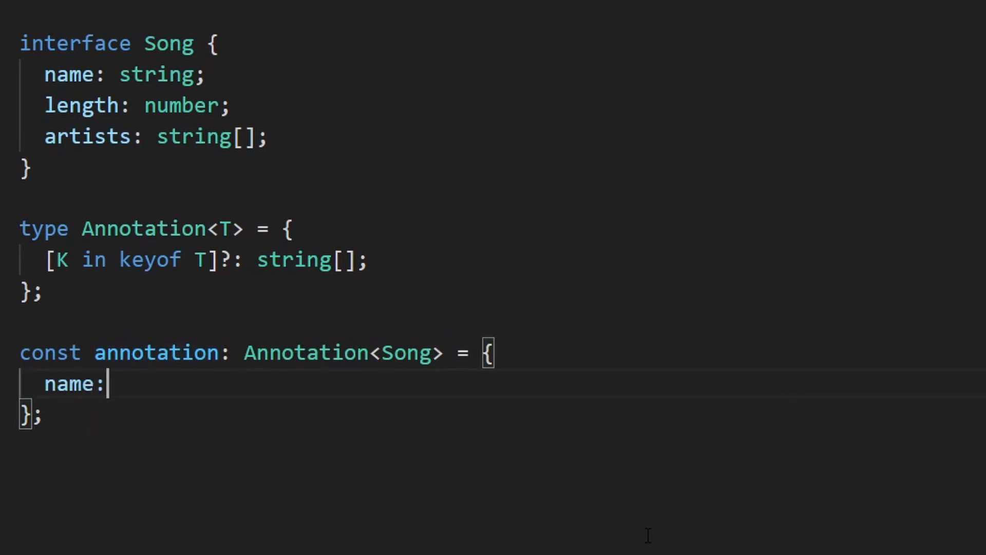
type("[],")
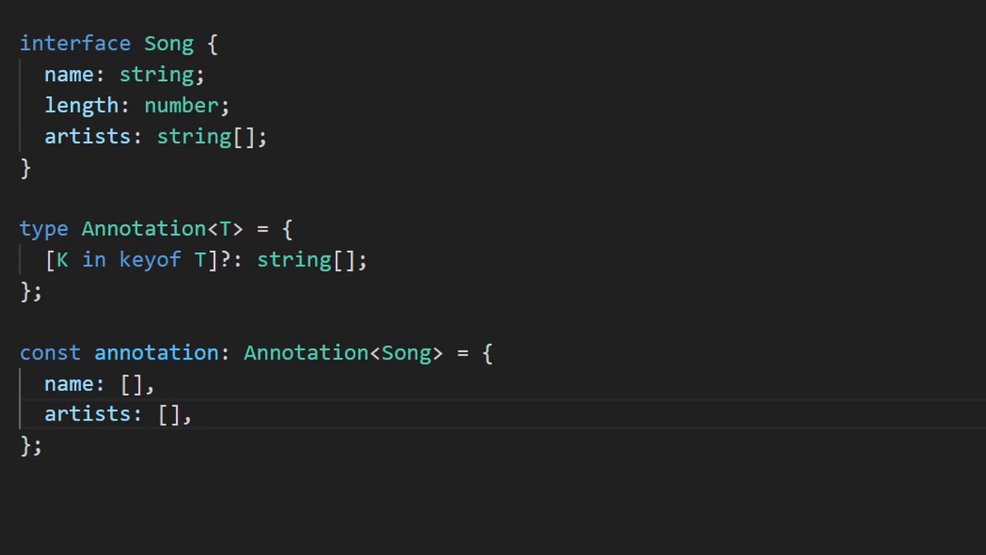
mouse_move(219, 322)
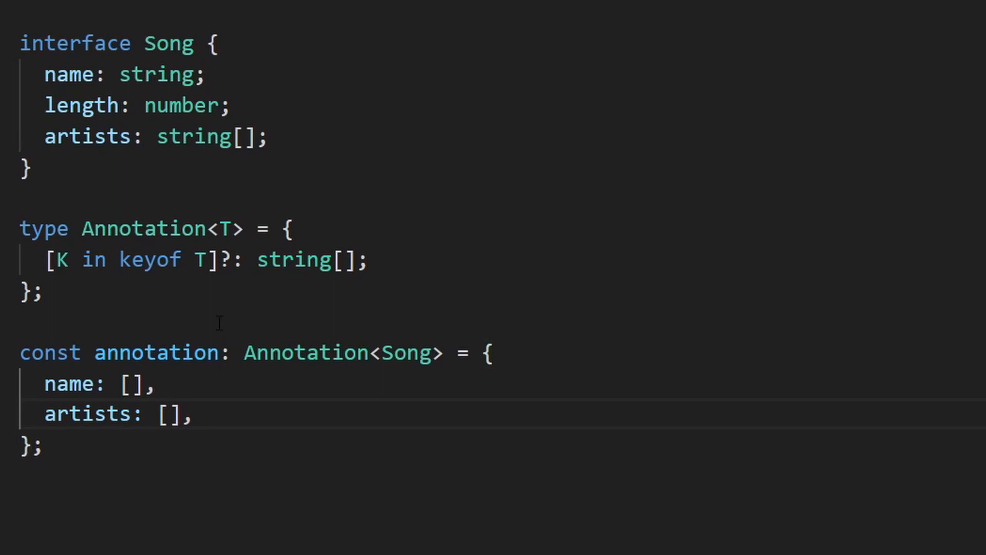
type("\"A reference to some movie\"")
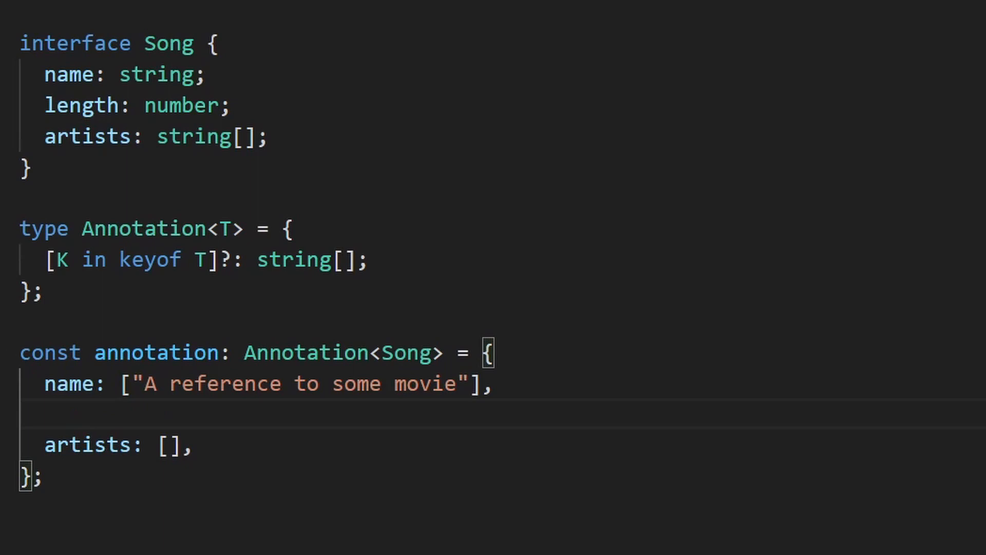
type("\"Something about the artist\"")
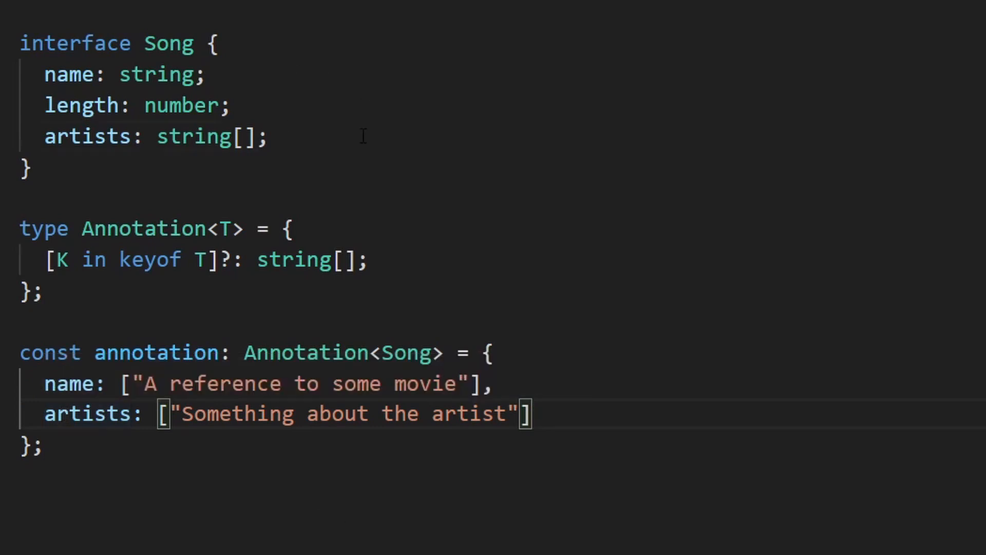
Step: Replace Annotation's string[] value type with a ??? placeholder
left_click_drag(44, 74, 267, 137)
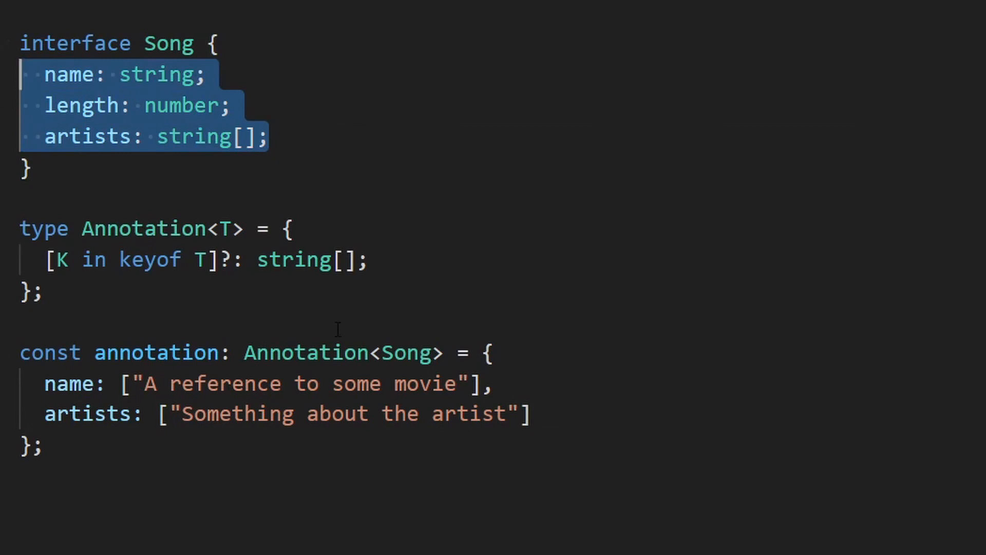
double_click(87, 136)
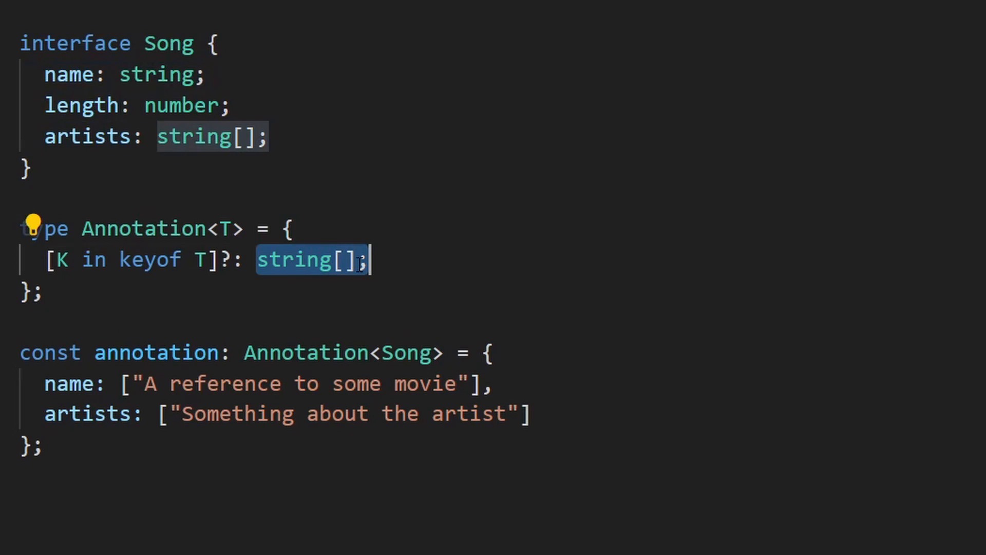
type("???")
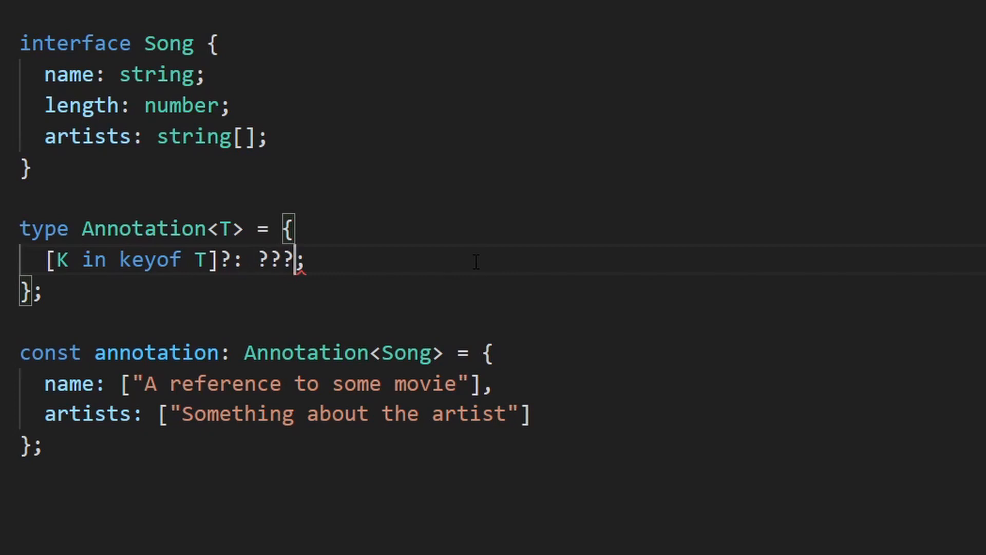
double_click(87, 413)
type("type ArrayAnnotation = Record<number, string[]>;")
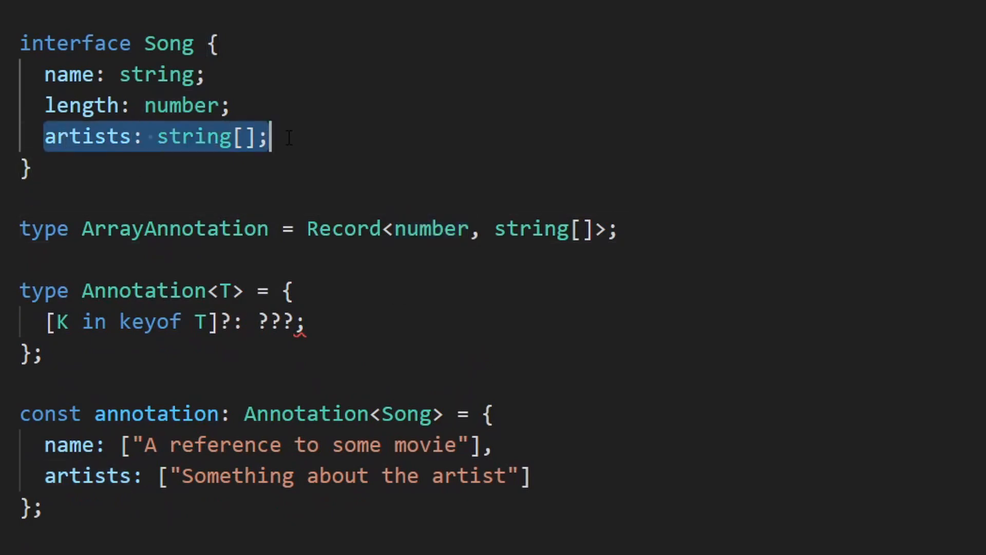
left_click(531, 228)
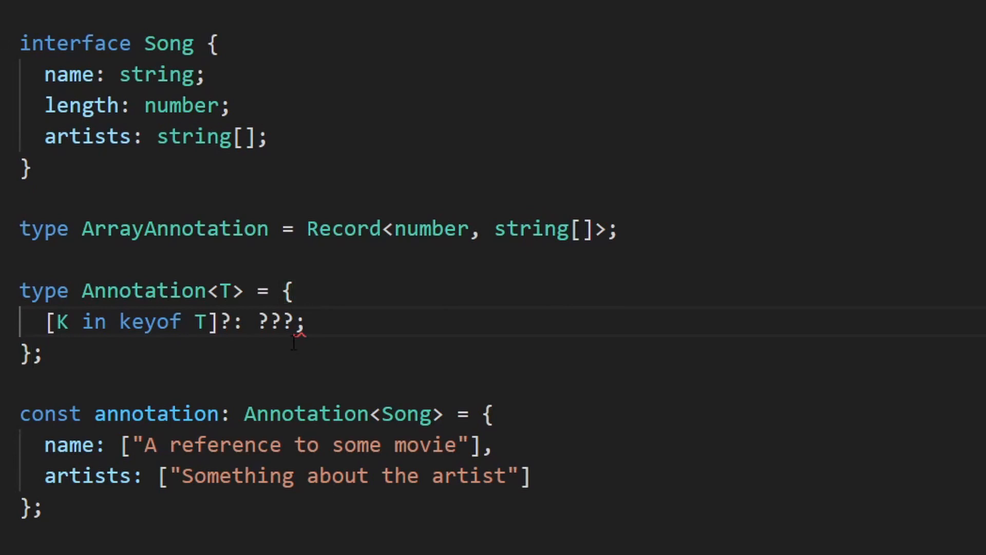
Step: Try Array and string[] in place of ???, then delete the placeholder value type
double_click(274, 322)
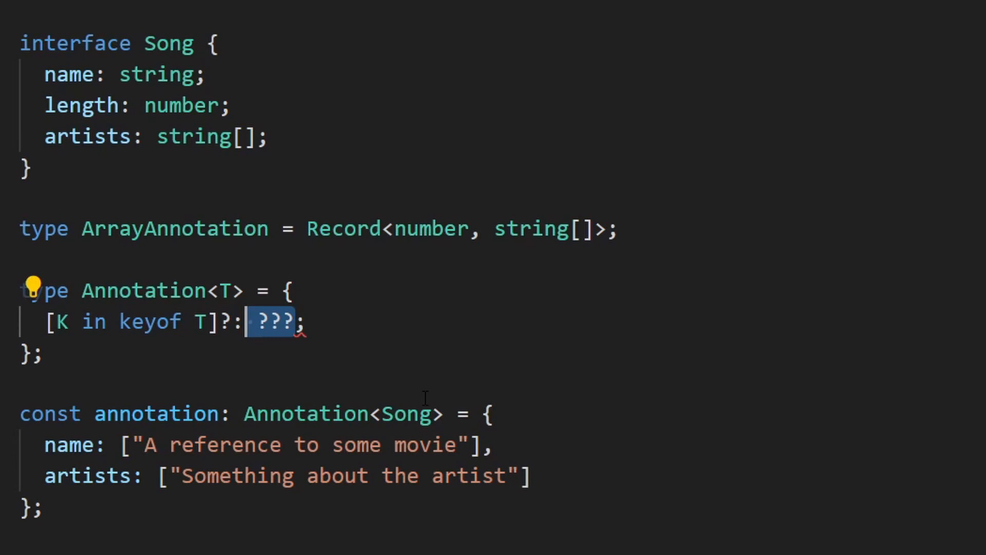
type("ArrayAnnotation |")
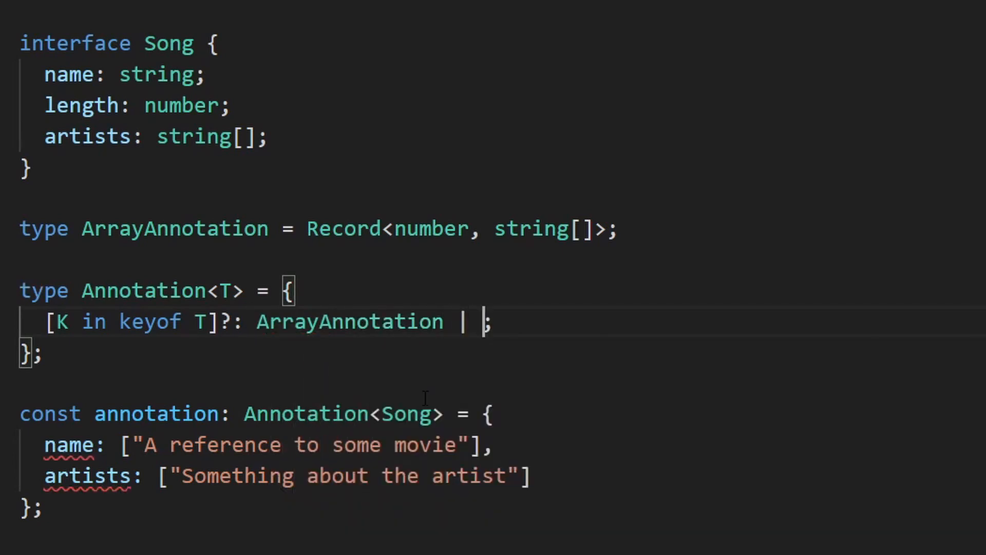
type("string[]")
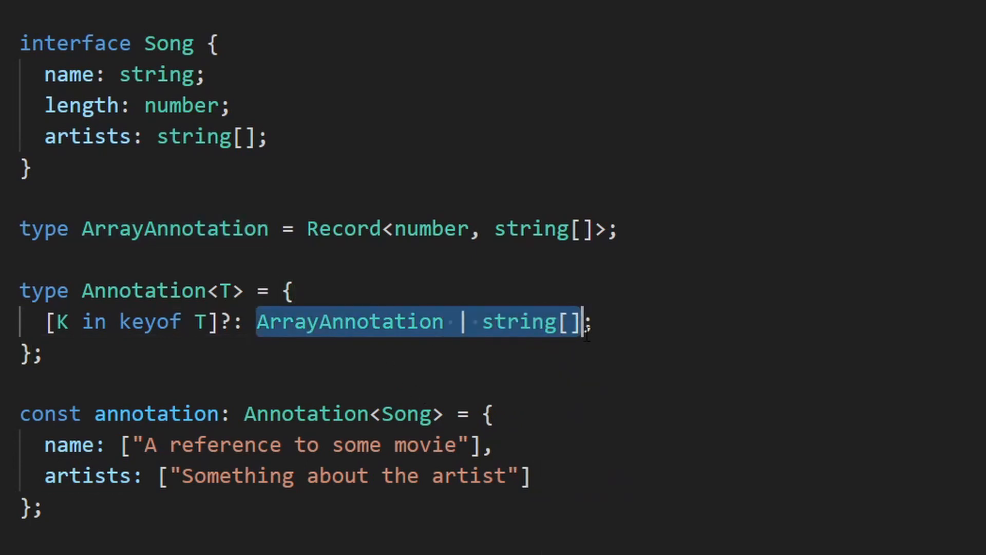
type("??;")
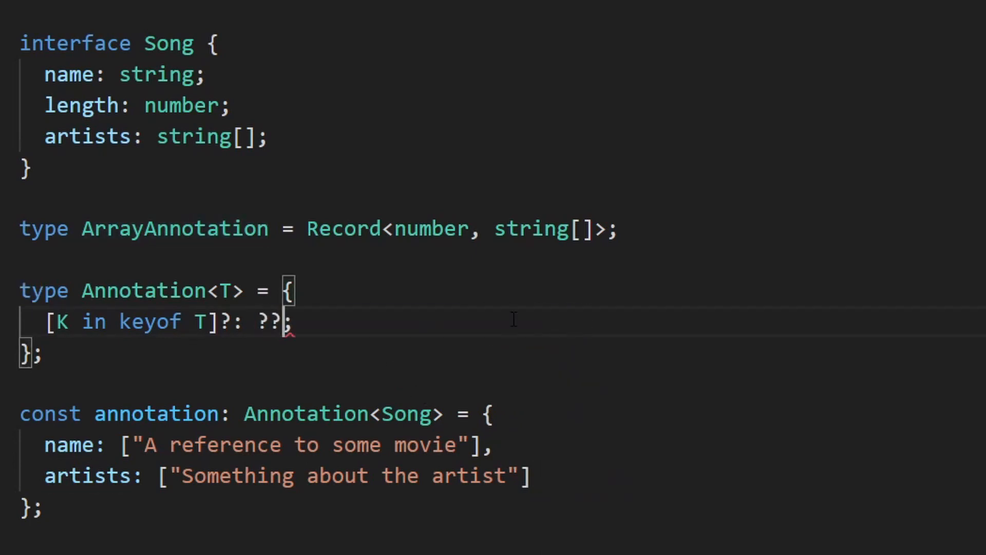
type("?")
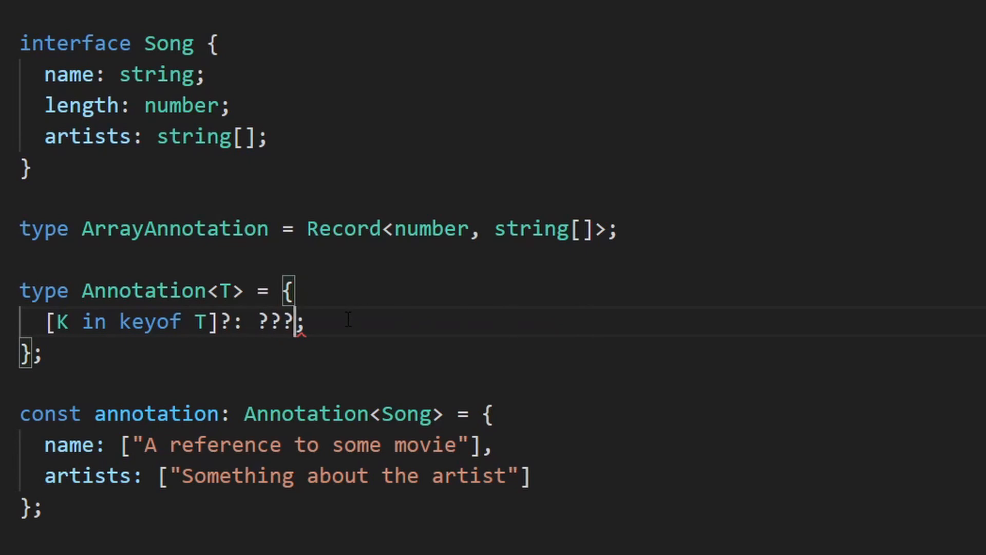
double_click(271, 320)
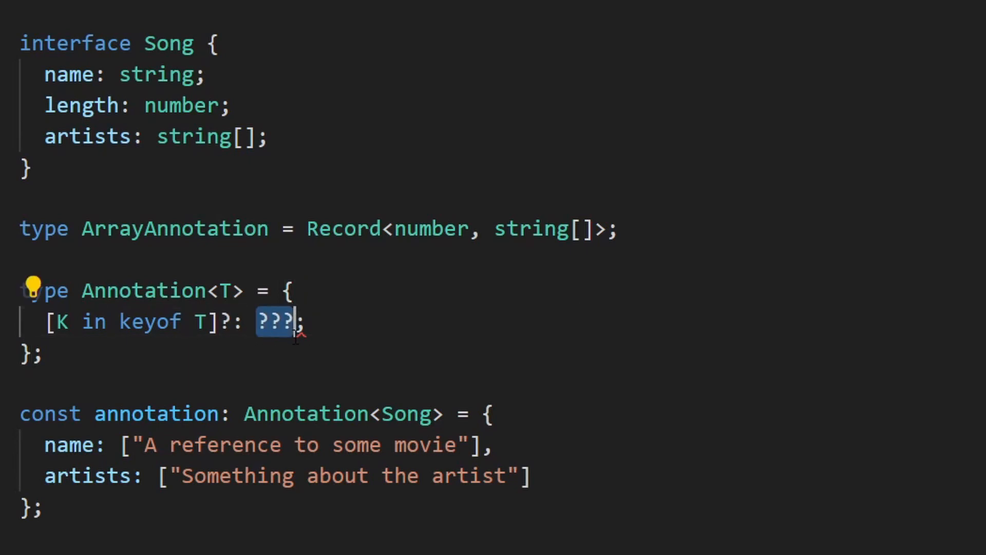
key("Delete")
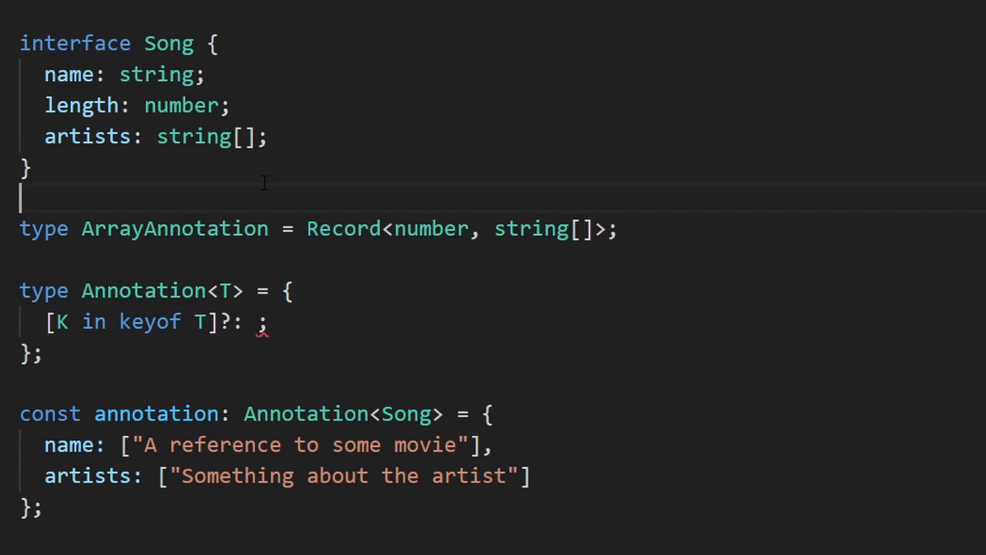
Step: Define type GetAnnotation<T> = T extends any[] ? ArrayAnnotation : string[]
type("type GetAnnotation<T> =")
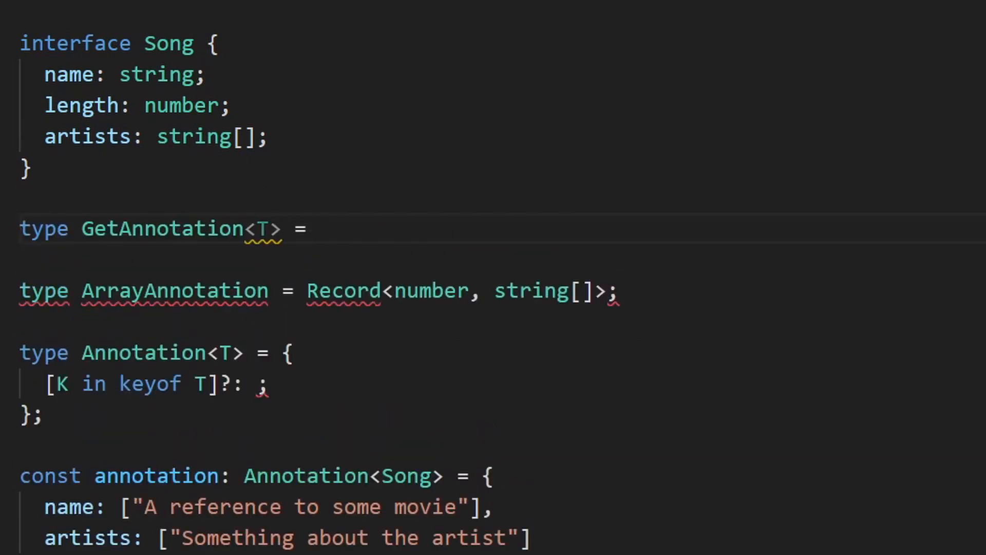
type("T extends any[]")
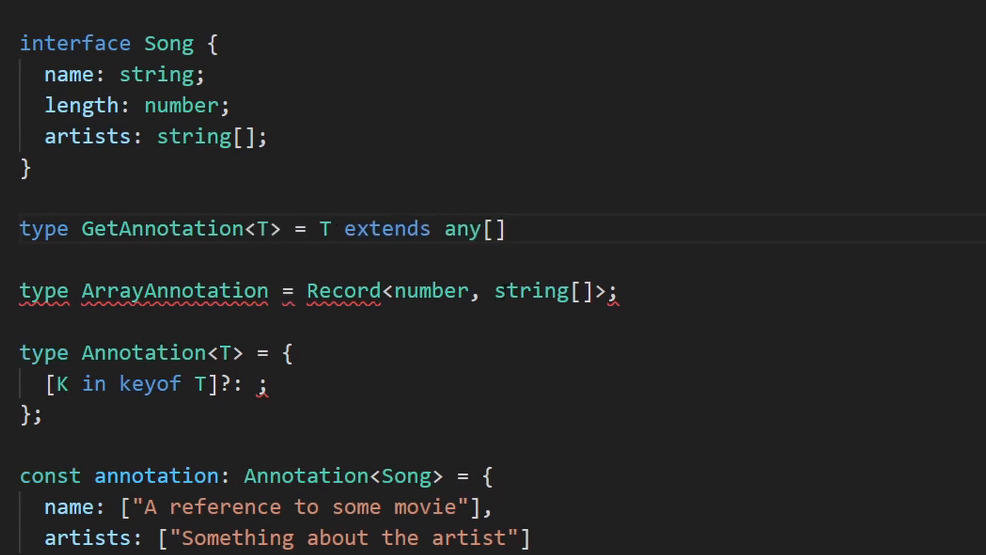
type("?")
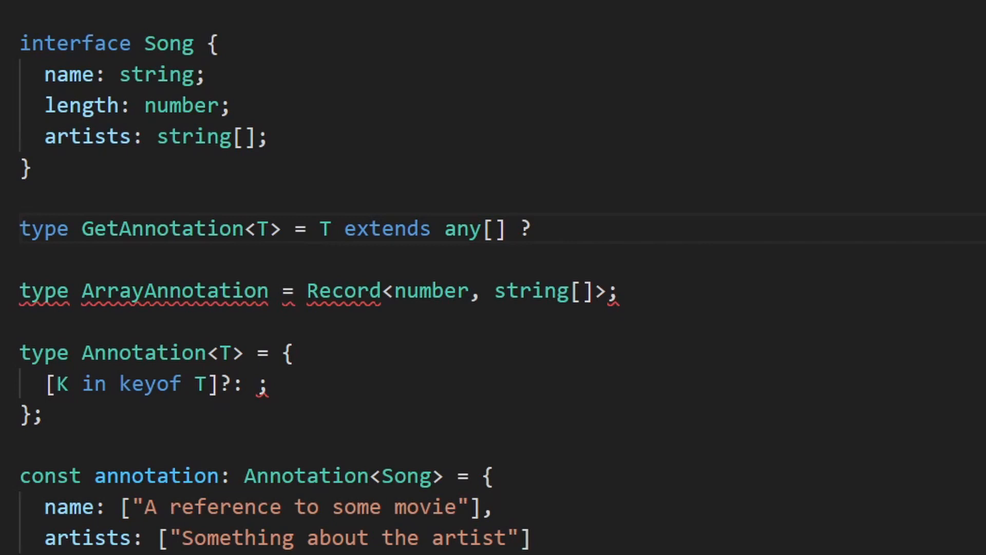
type("ArrayAnnotation")
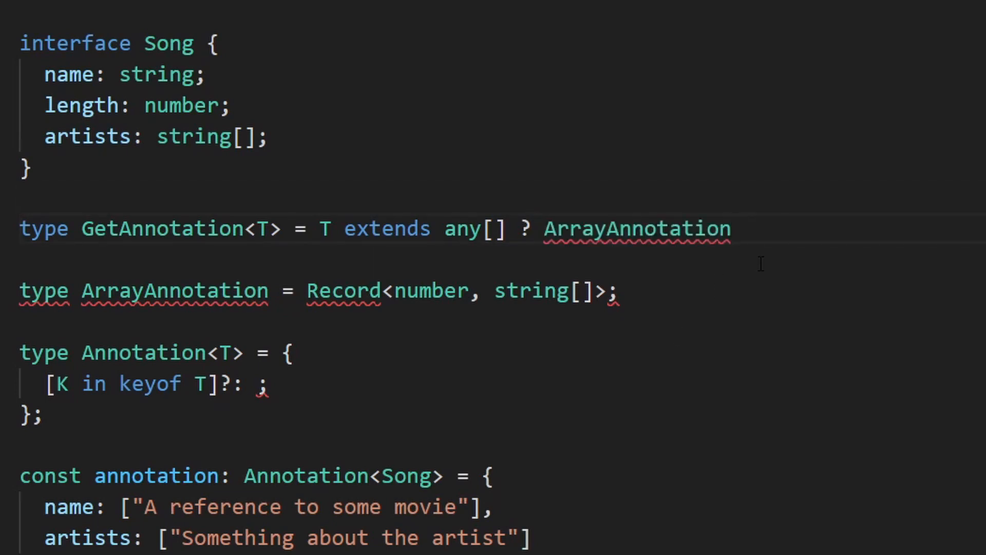
type(": string[];")
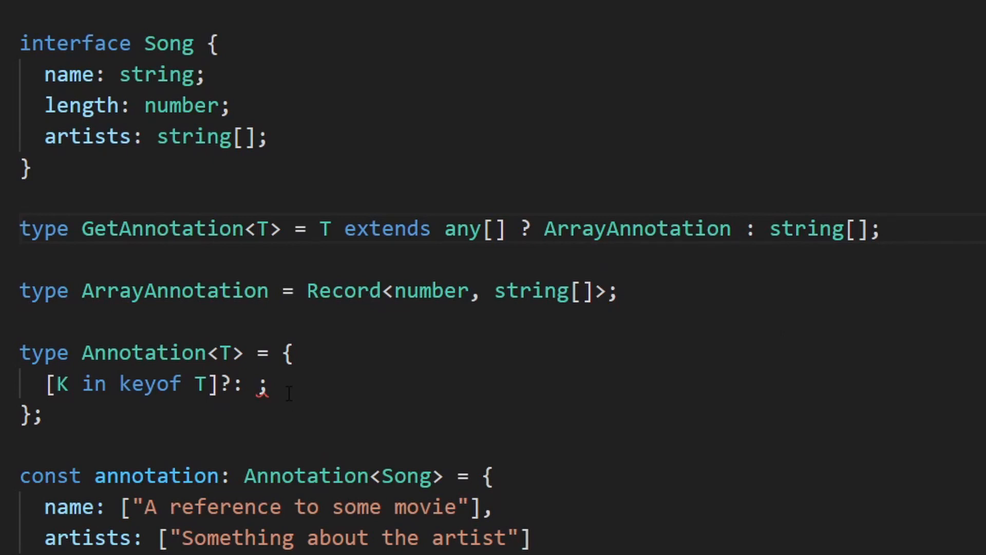
Step: Use GetAnnotation<T[K]> as the value type in the Annotation mapped type
type("GetAnnotation<T[K]>")
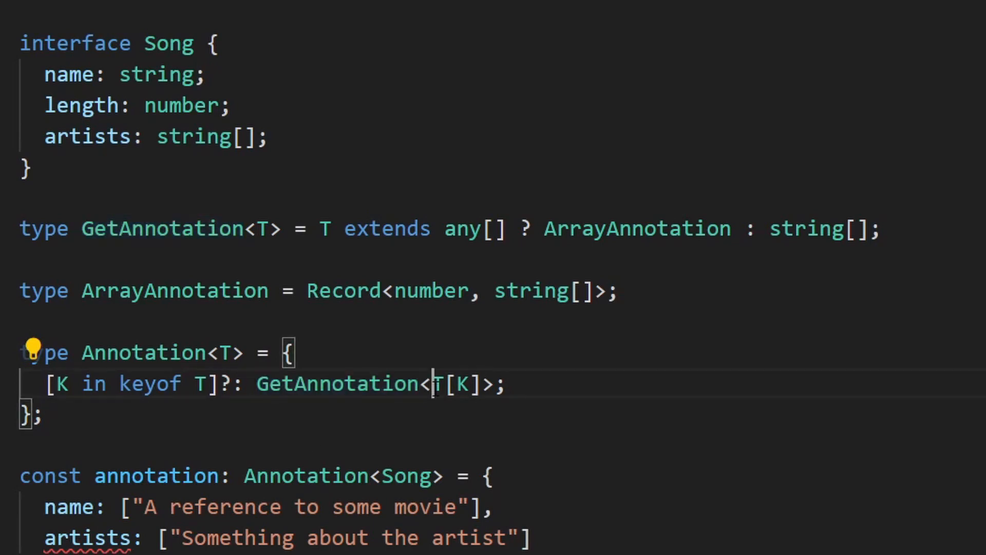
double_click(456, 384)
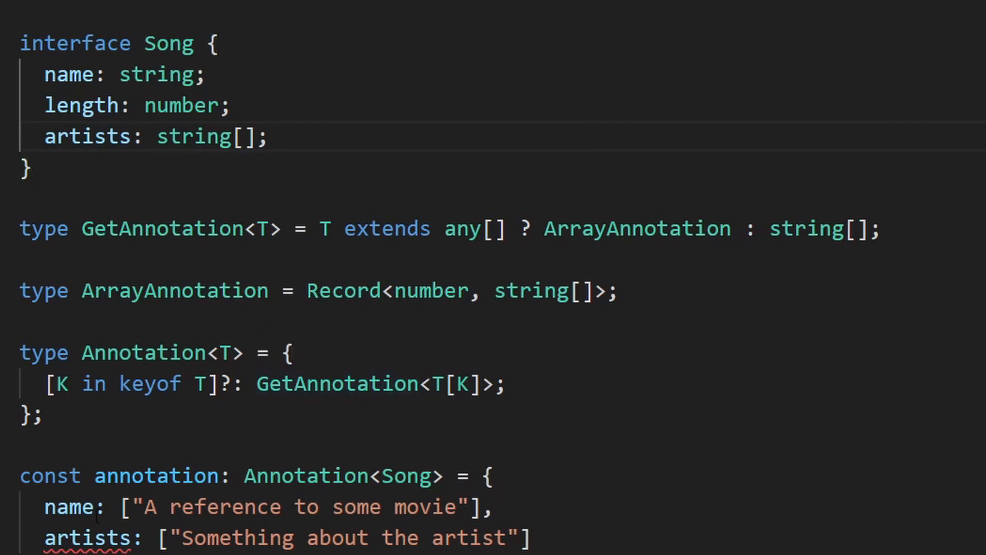
double_click(230, 352)
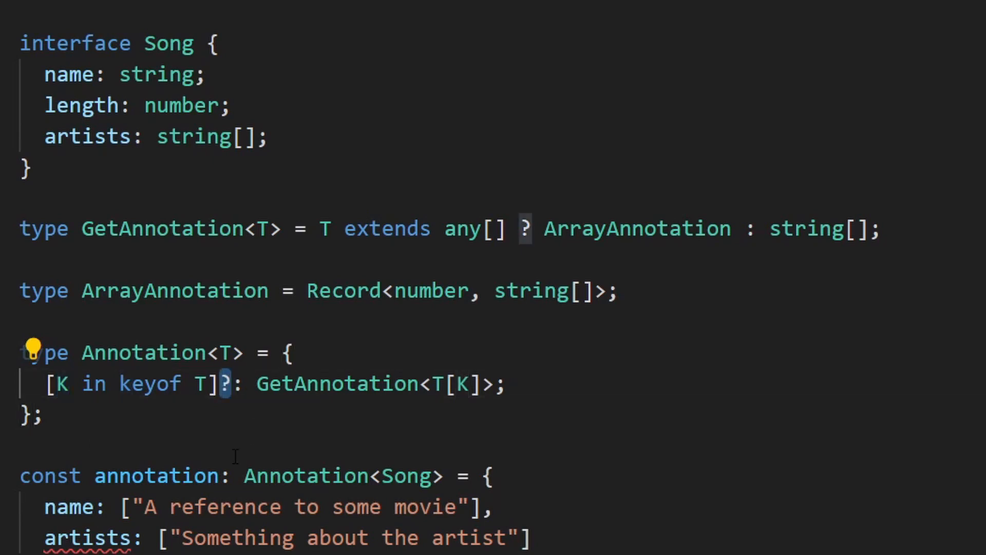
double_click(336, 383)
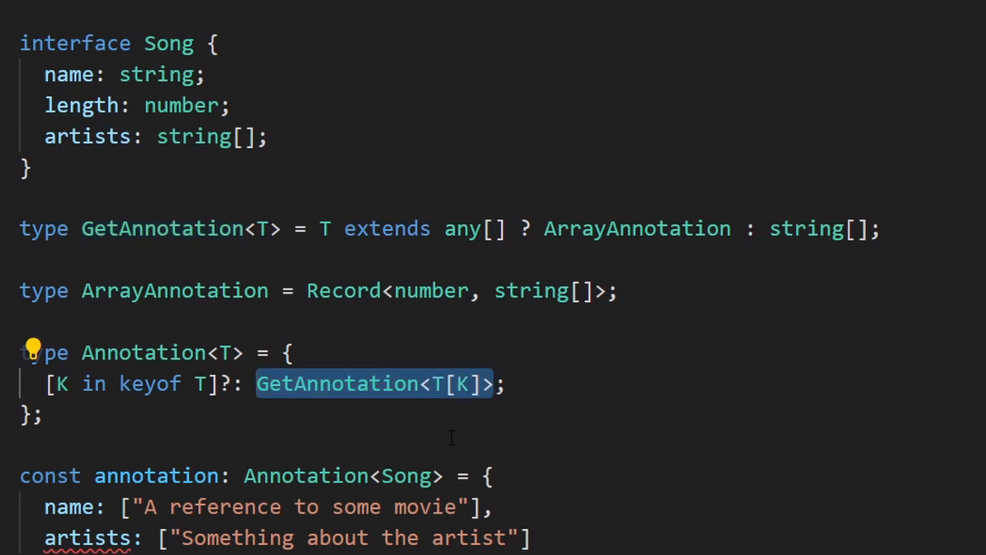
mouse_move(275, 256)
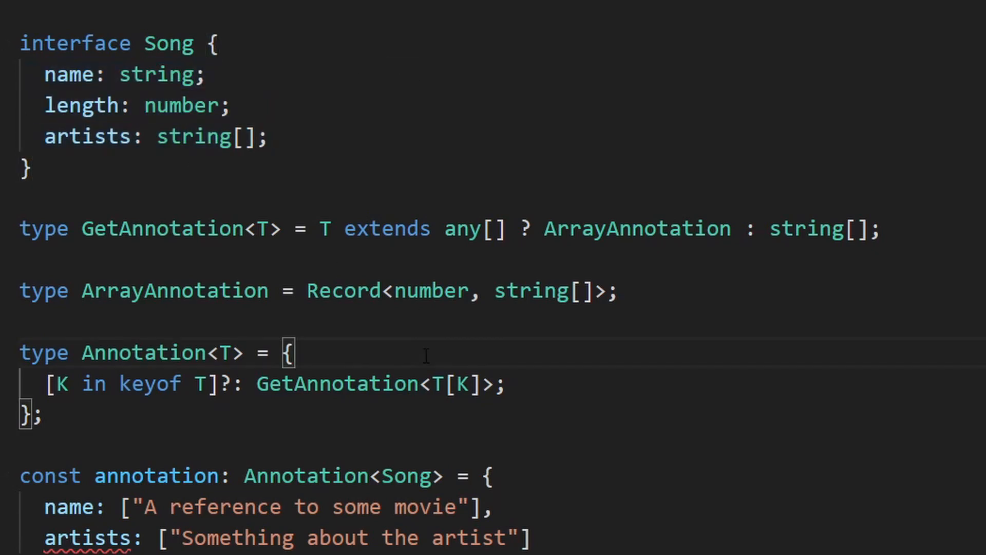
Step: Rewrite artists as an object: 1 gets two notes, 2 gets 'The second artist only did the verse'
scroll("down", 3)
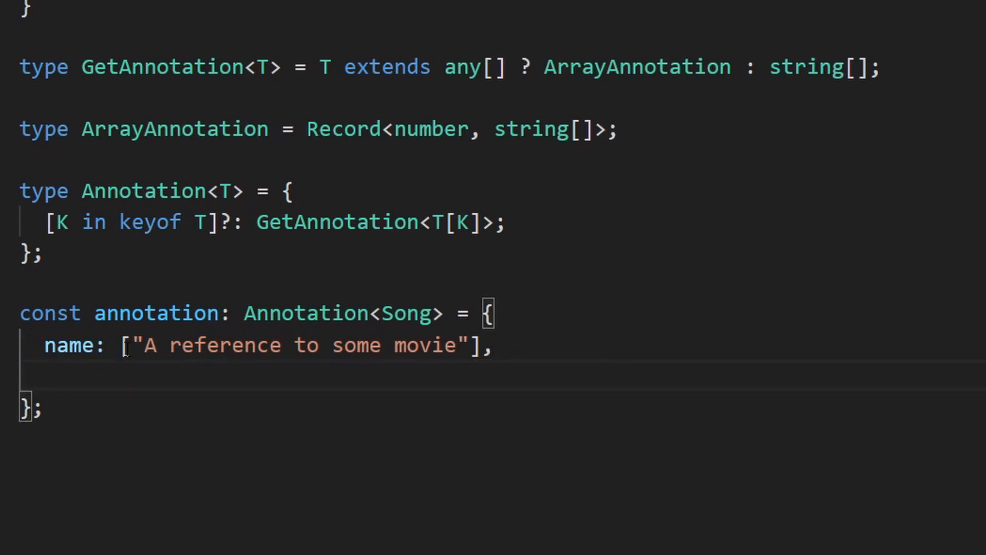
type("artists")
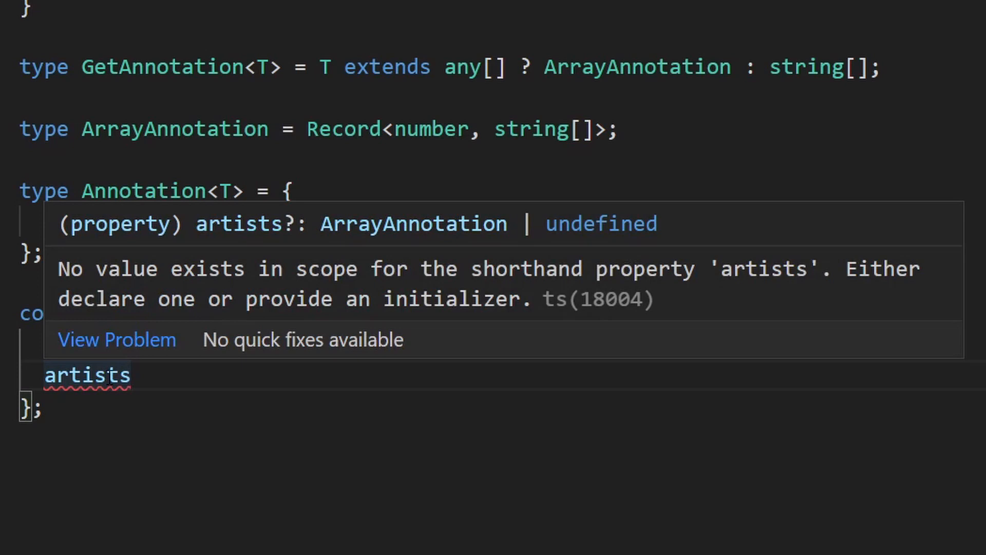
double_click(414, 224)
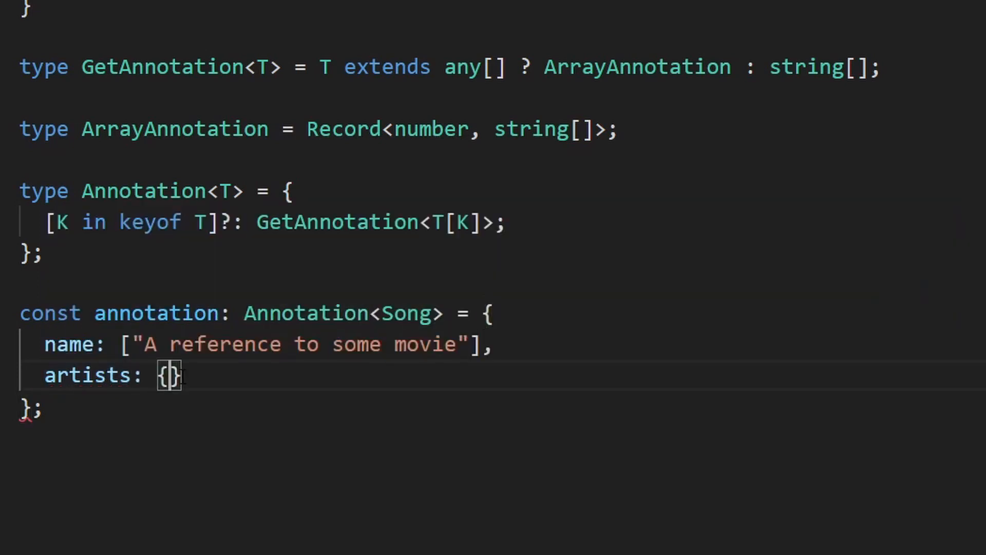
key("Enter")
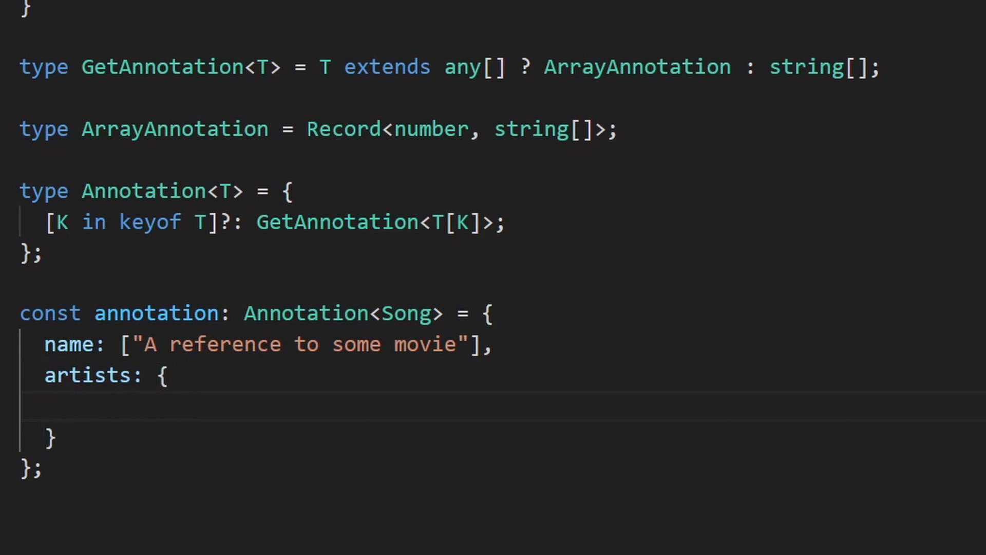
type("1: [\"Something about the first artist\", \"His real name is George\"],")
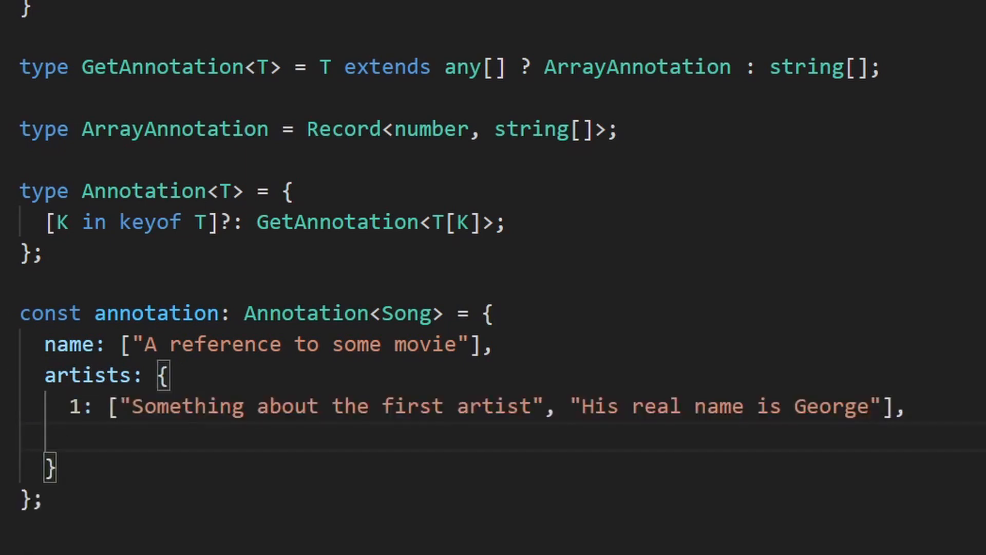
type("2: [\"The second artist only did the verse\"],")
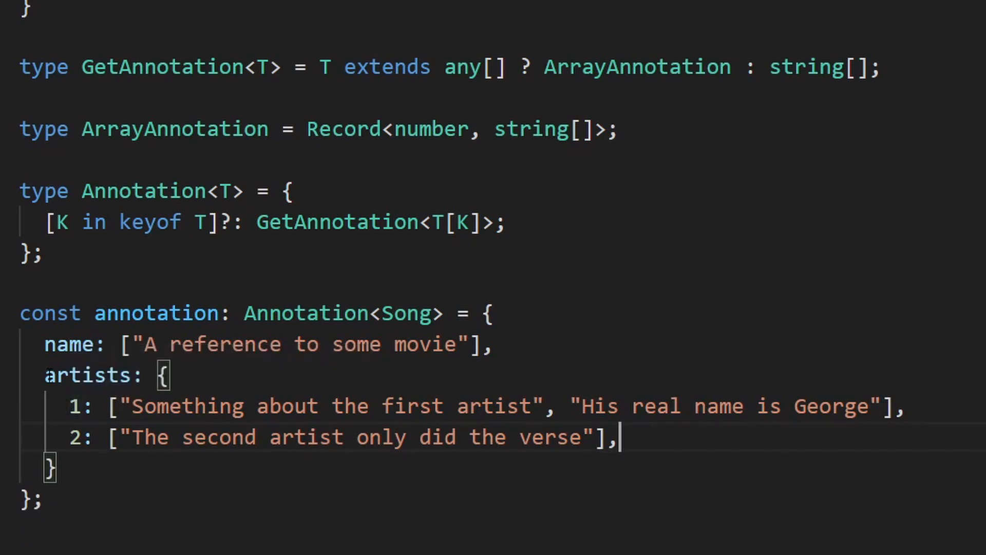
mouse_move(88, 375)
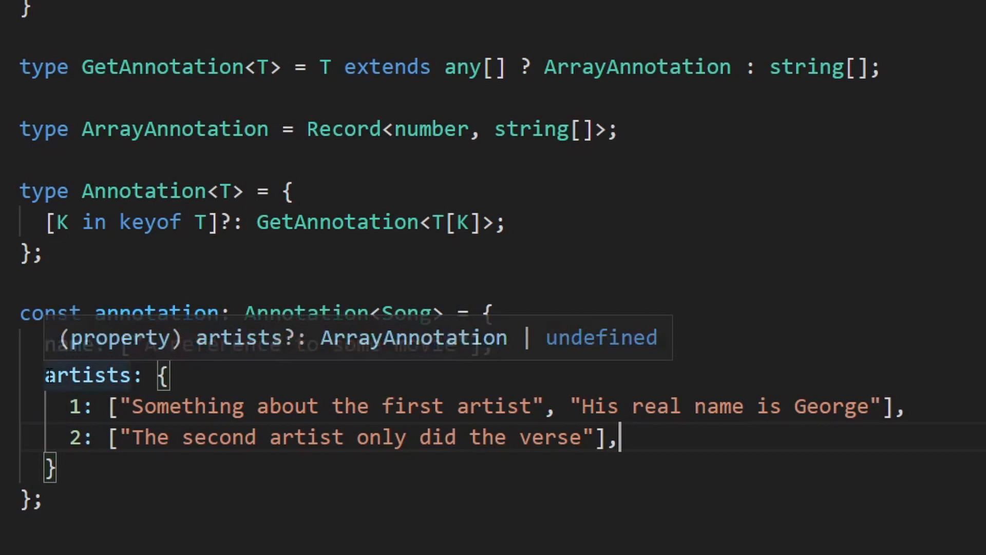